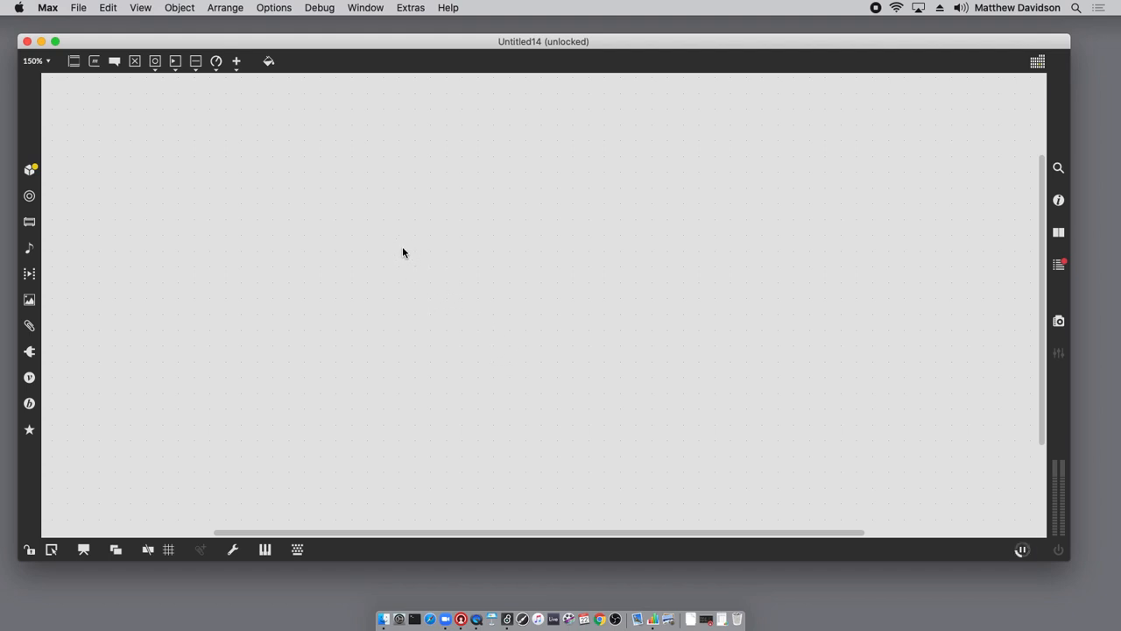
mouse_move(358, 190)
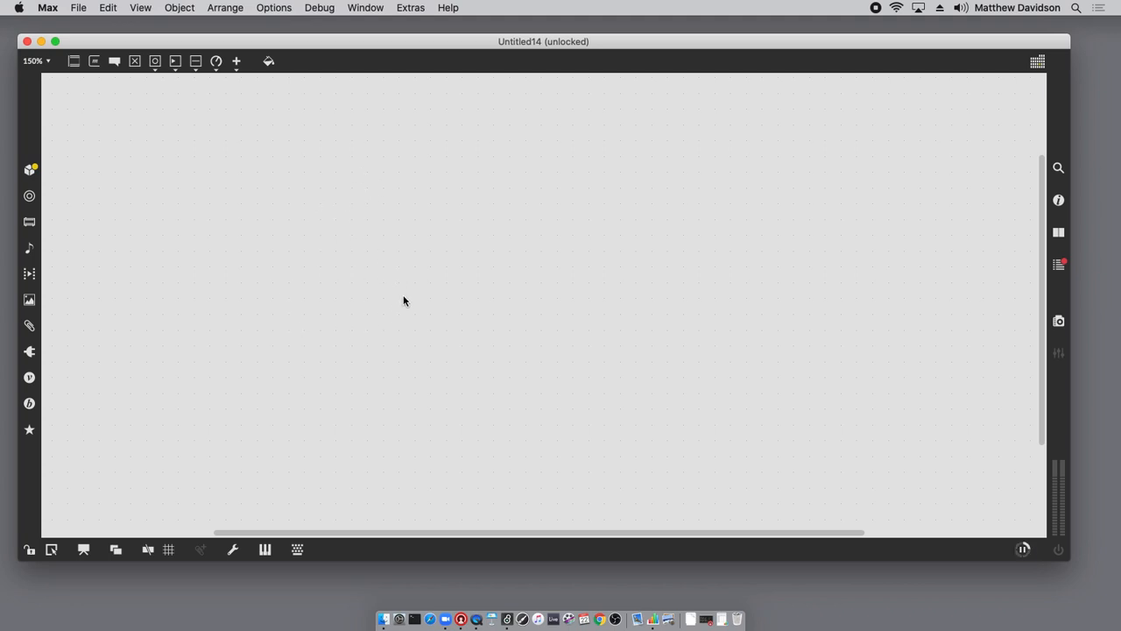
mouse_move(491, 247)
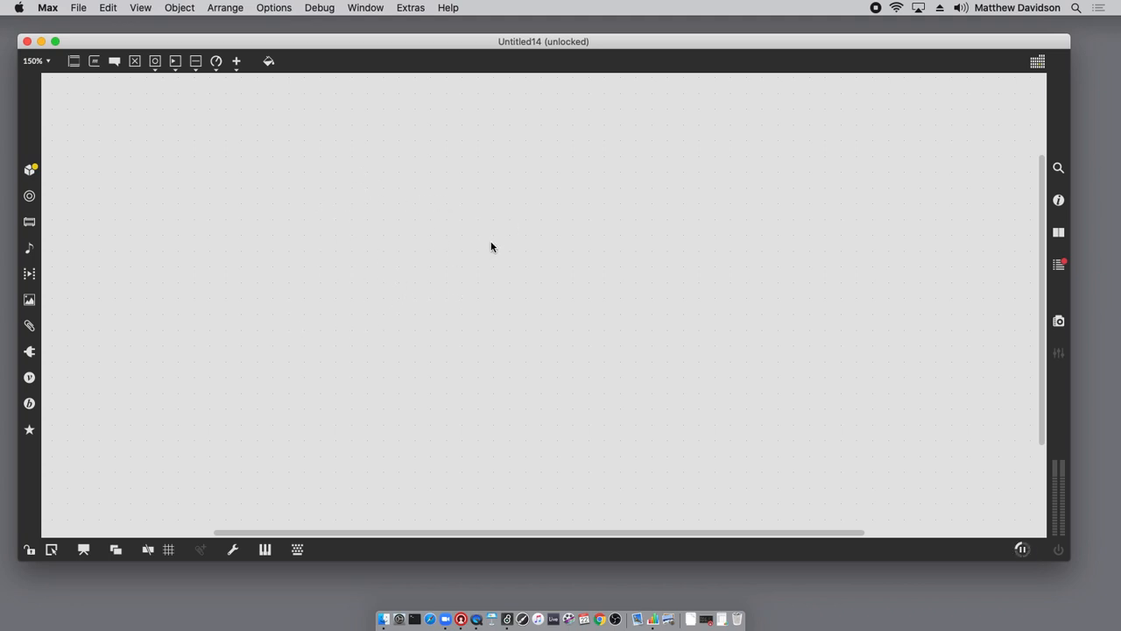
mouse_move(489, 250)
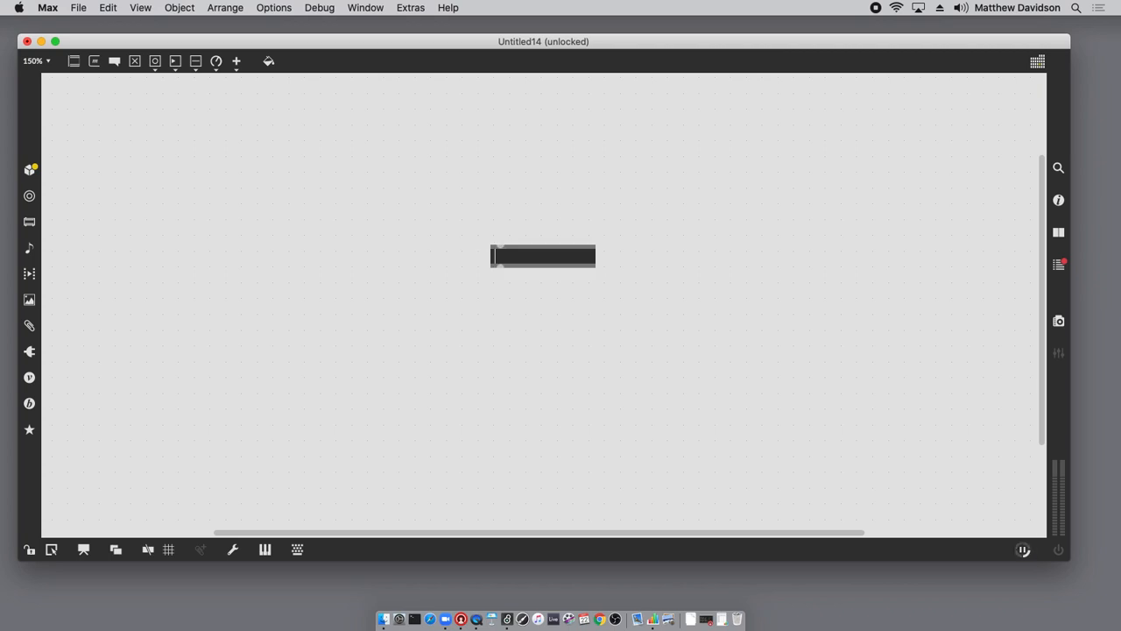
Create a live.grid, hide its directions panel in the Inspector, and enable Matrix Mode
text(live.grid)
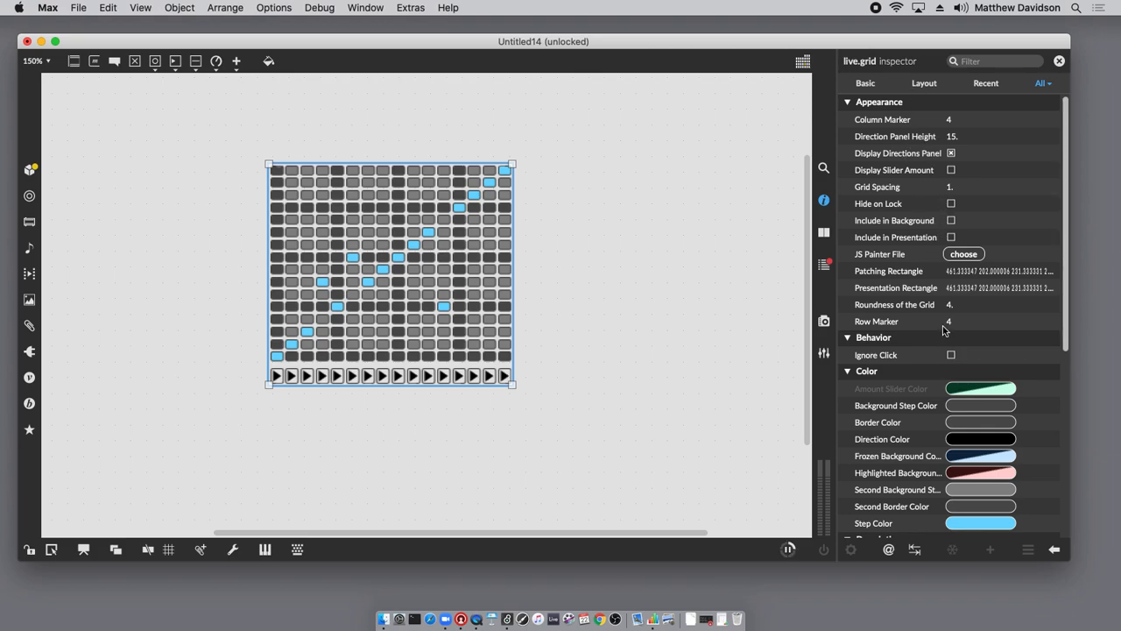
click(952, 152)
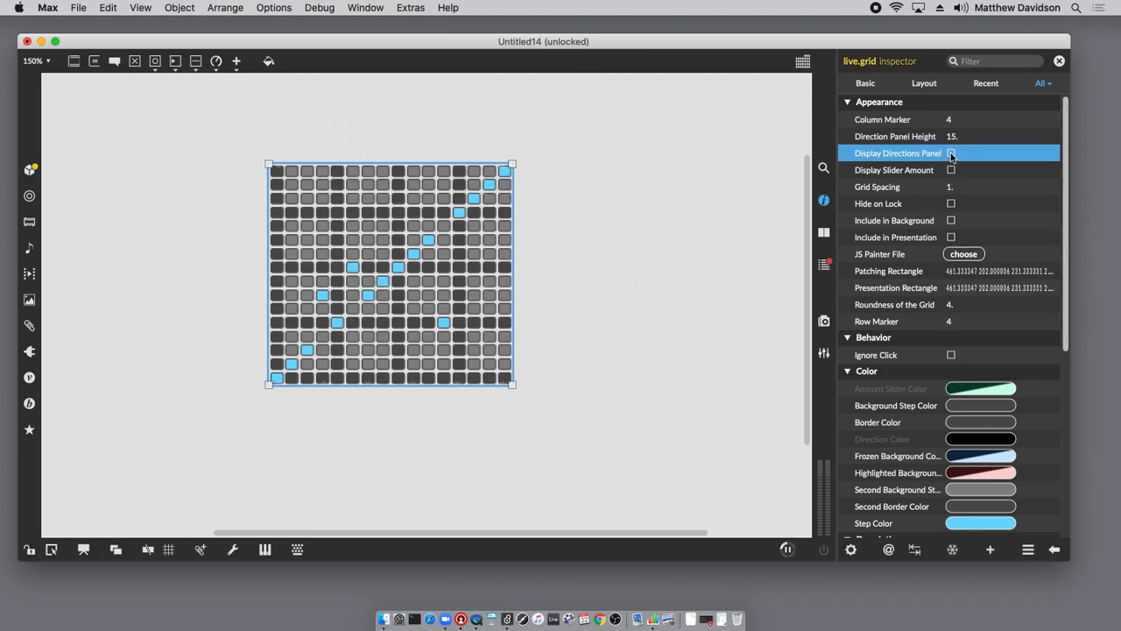
click(951, 153)
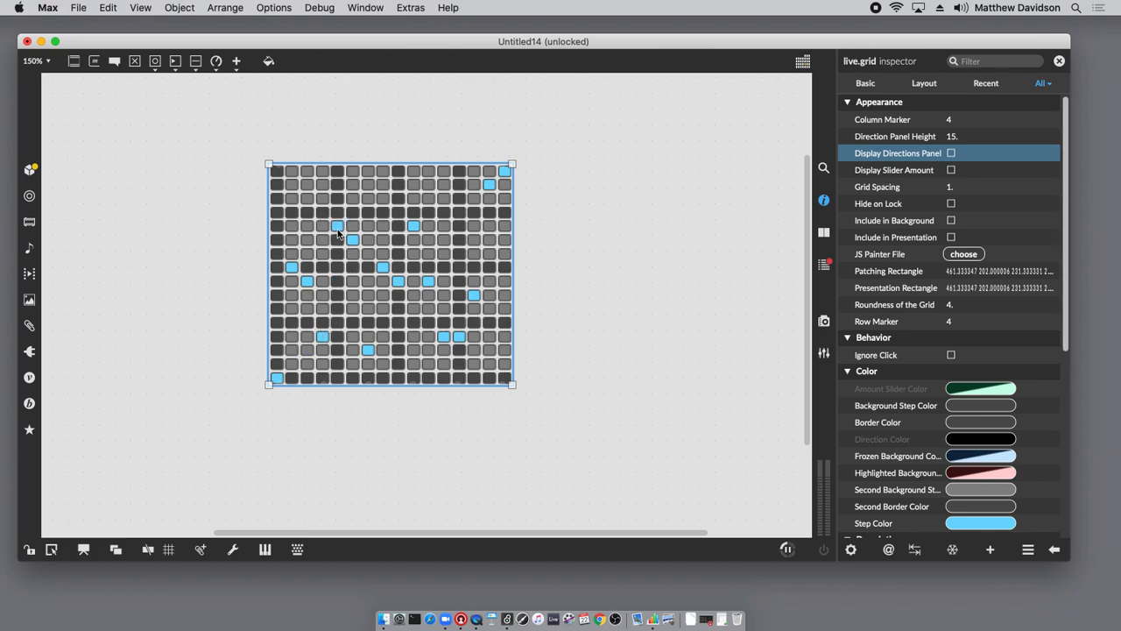
scroll(down, 3)
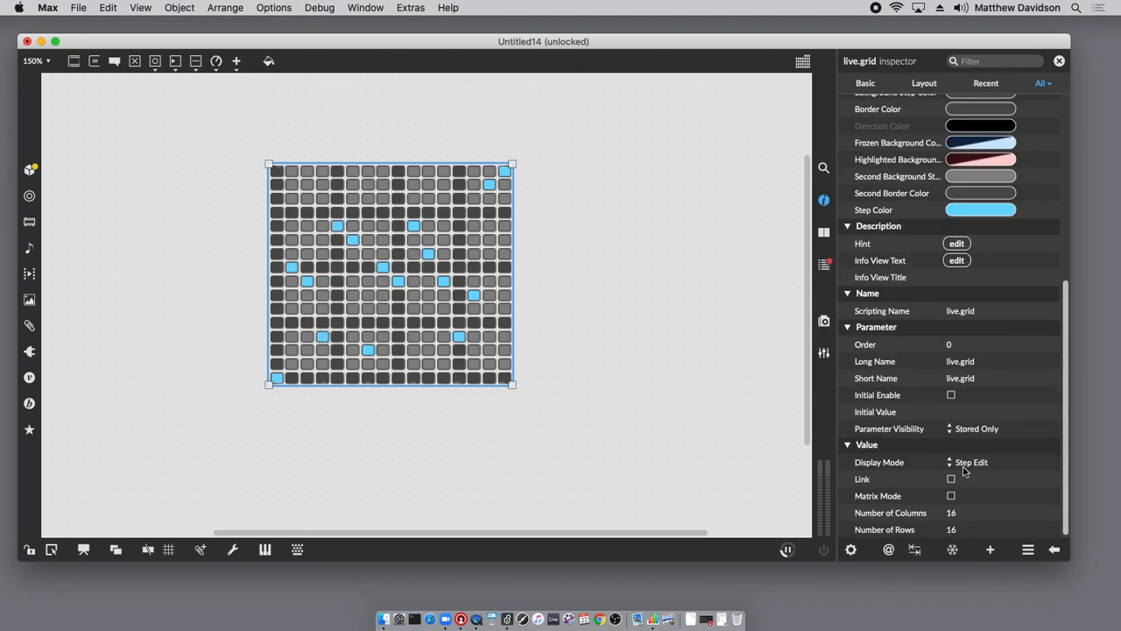
click(951, 495)
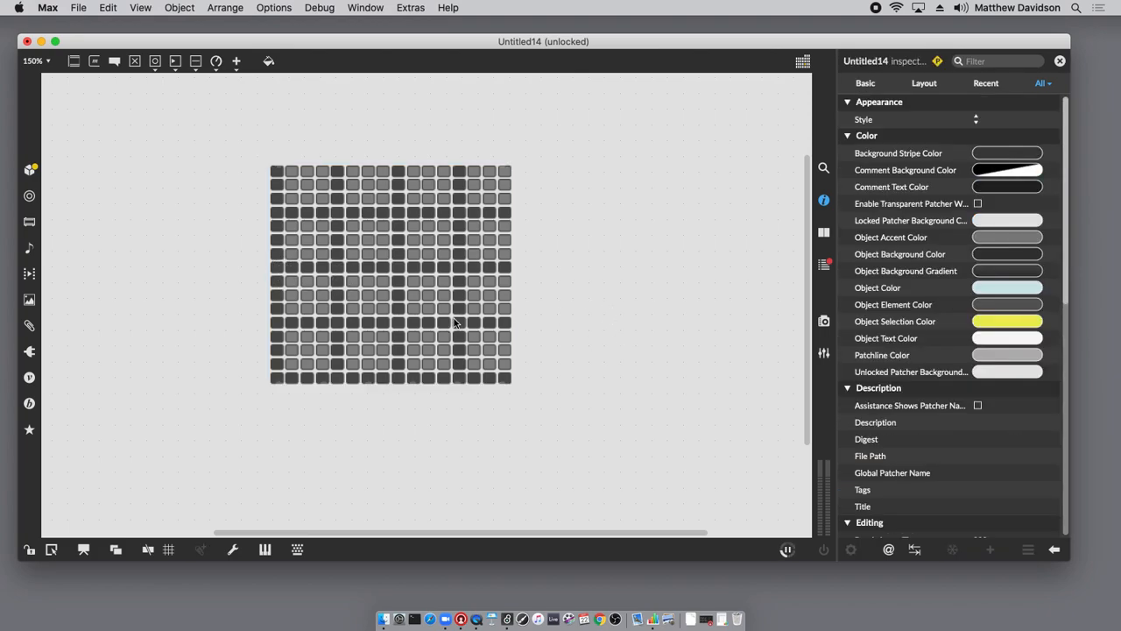
click(392, 272)
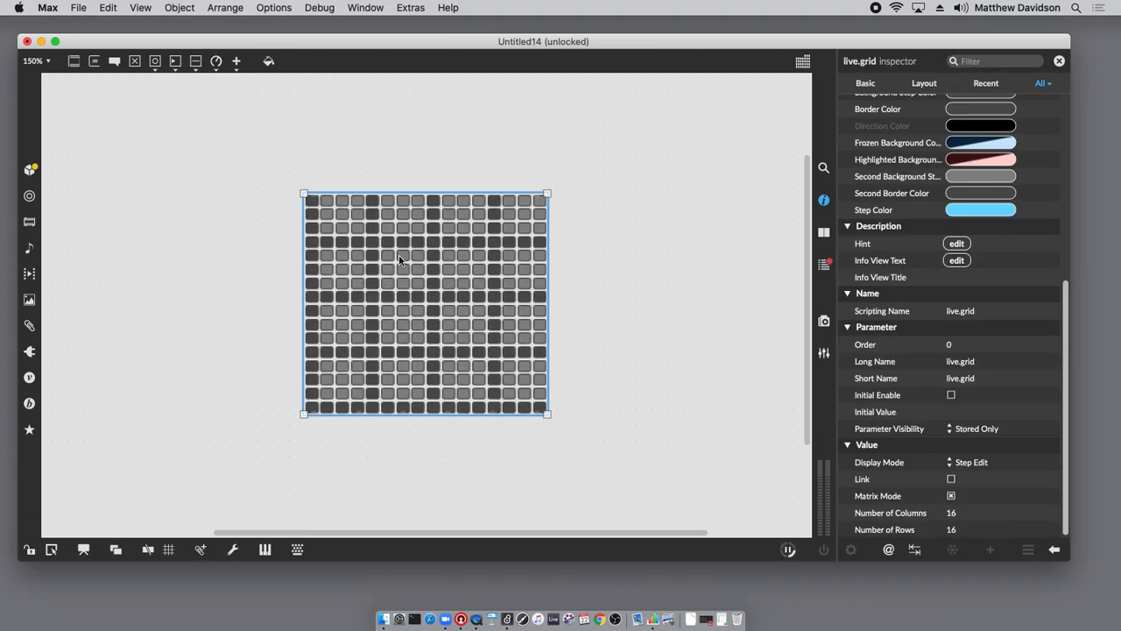
click(204, 216)
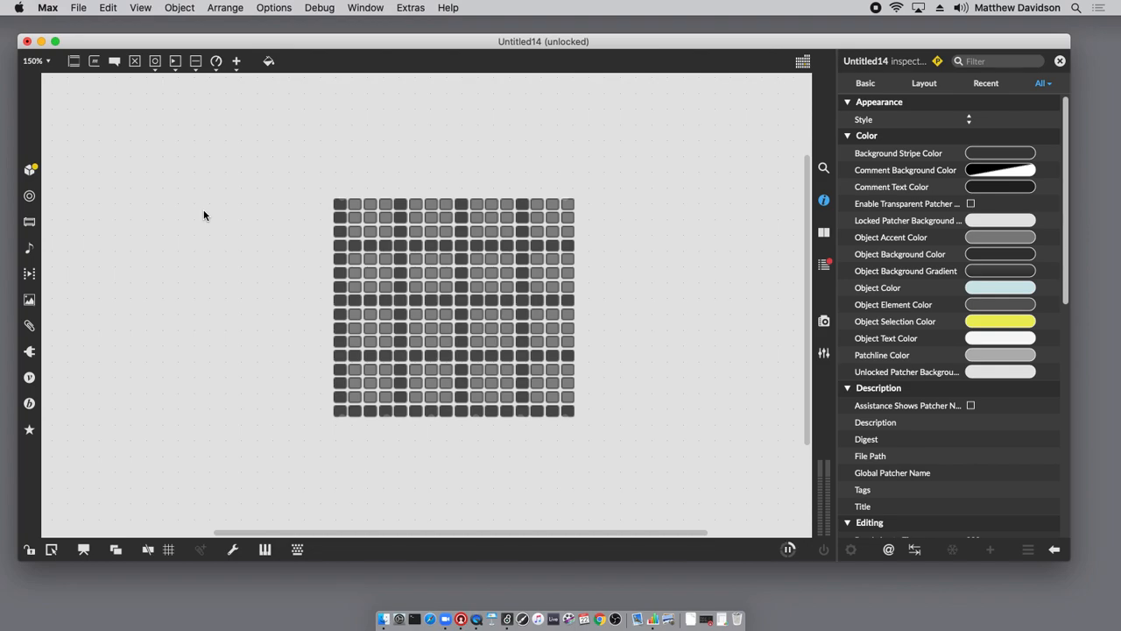
Add a counter object and a metro 8n object to the patch
text(coll)
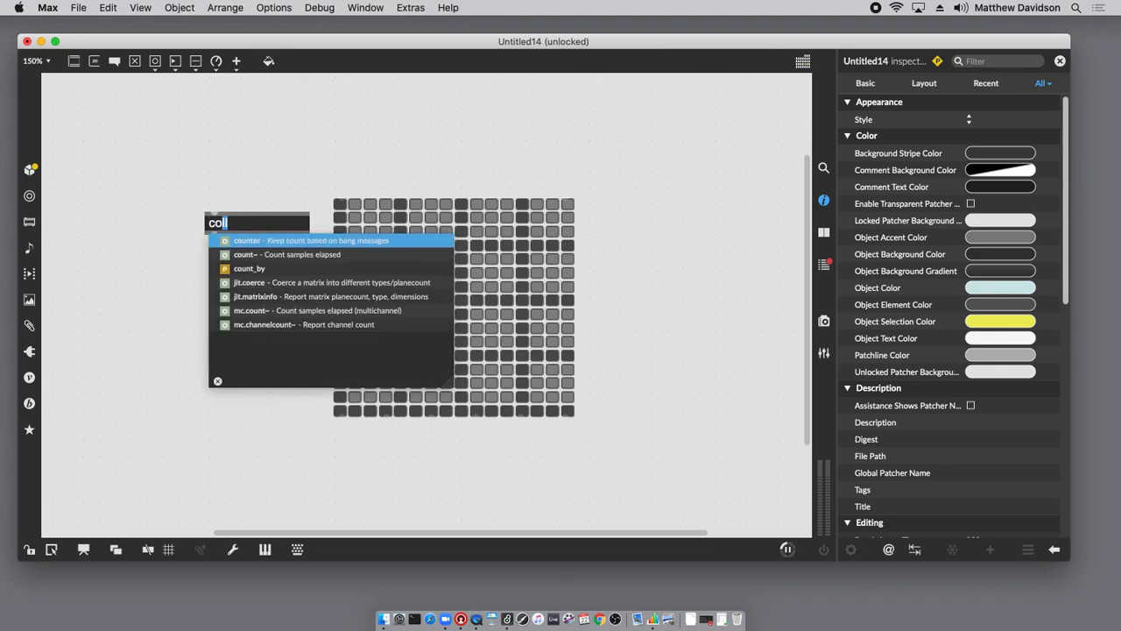
click(246, 239)
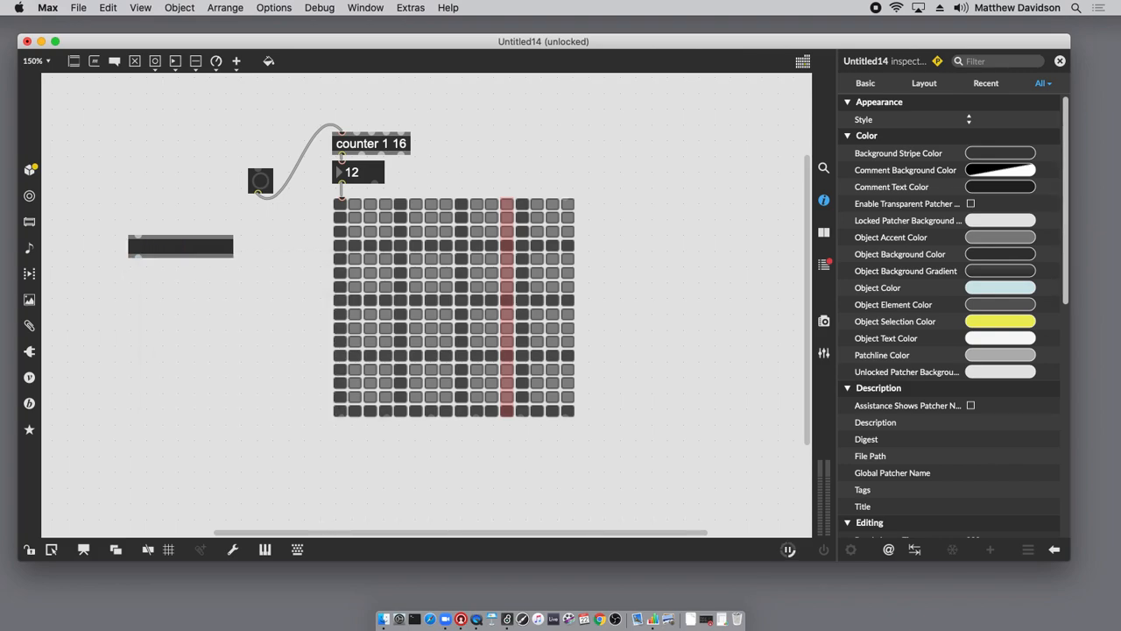
text(metro)
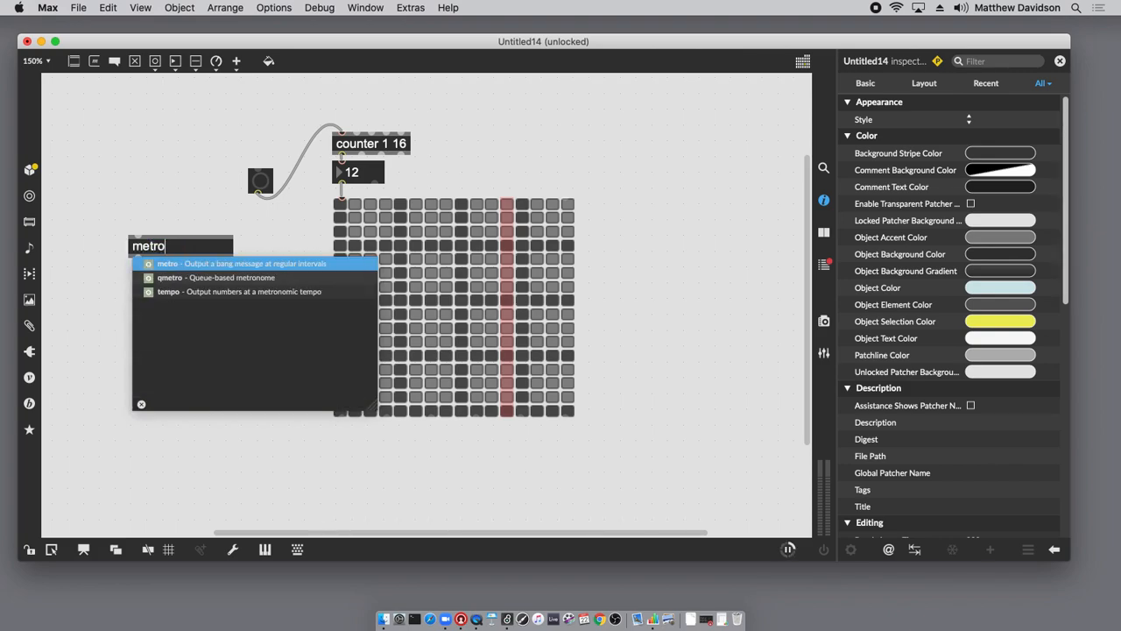
click(166, 263)
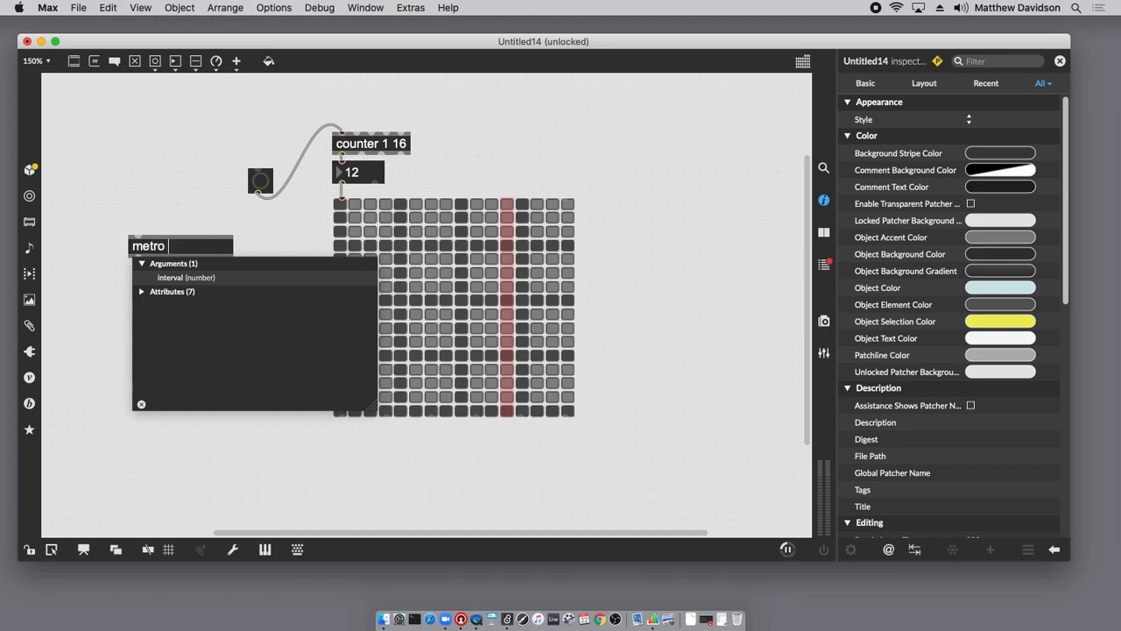
text(8n)
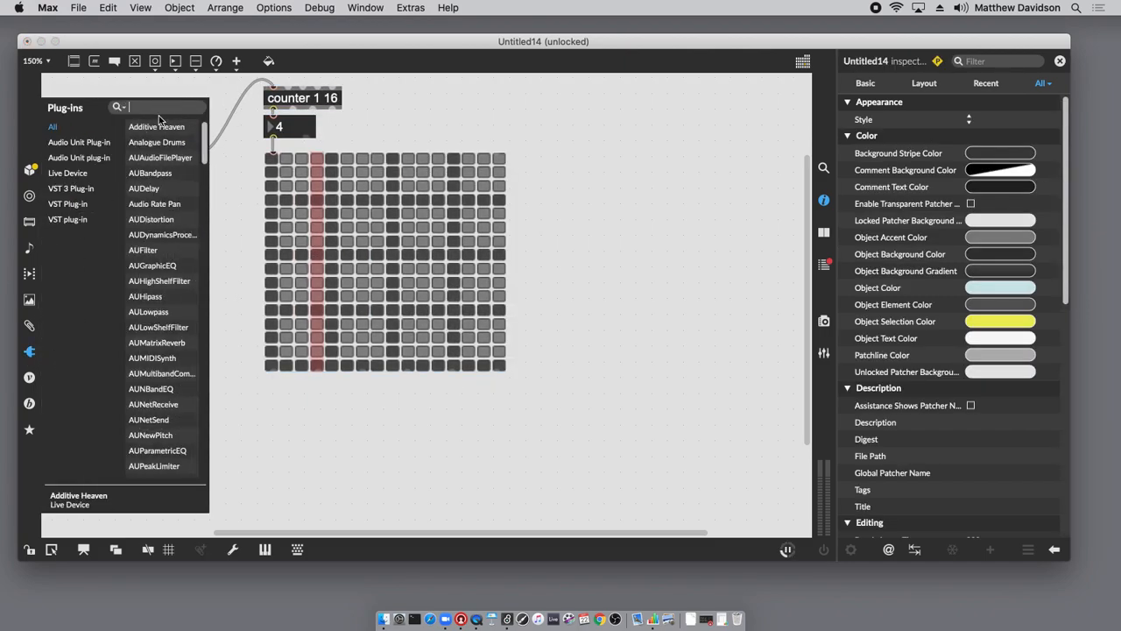
Search the Plug-ins browser for Battery
text(battery)
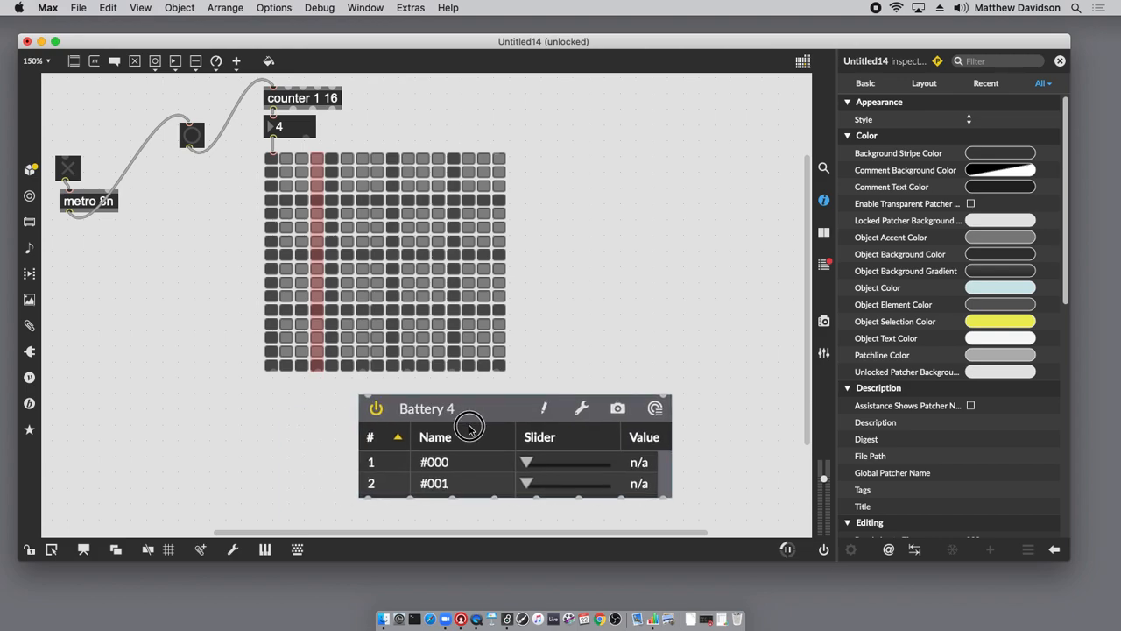
Run the metro clock while programming grid steps, stop it, and start an object below
click(471, 427)
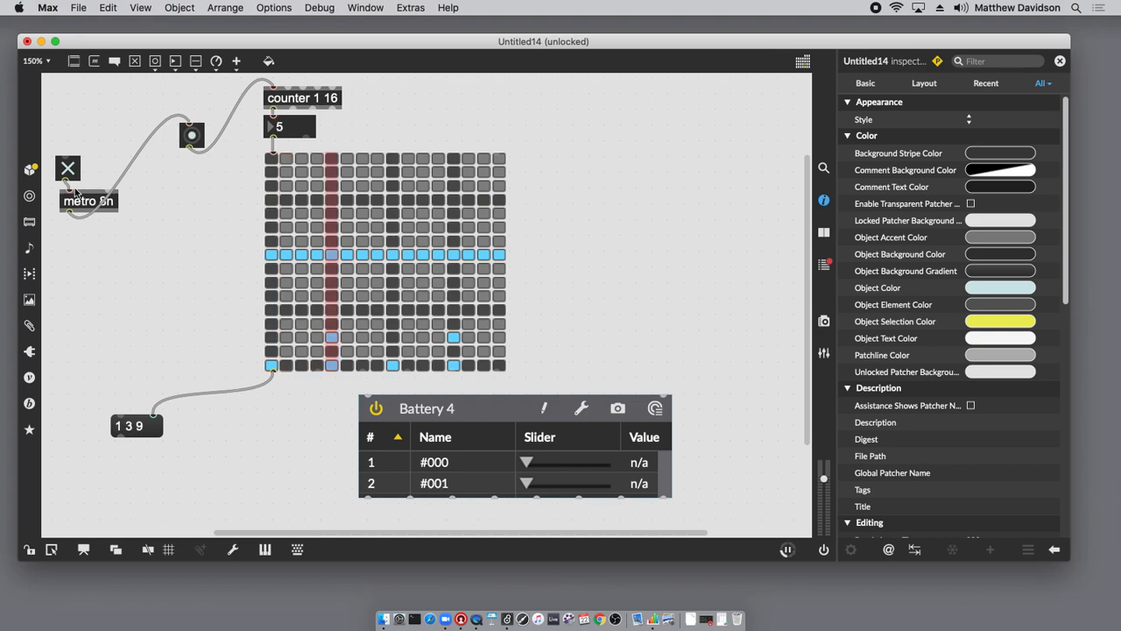
click(68, 168)
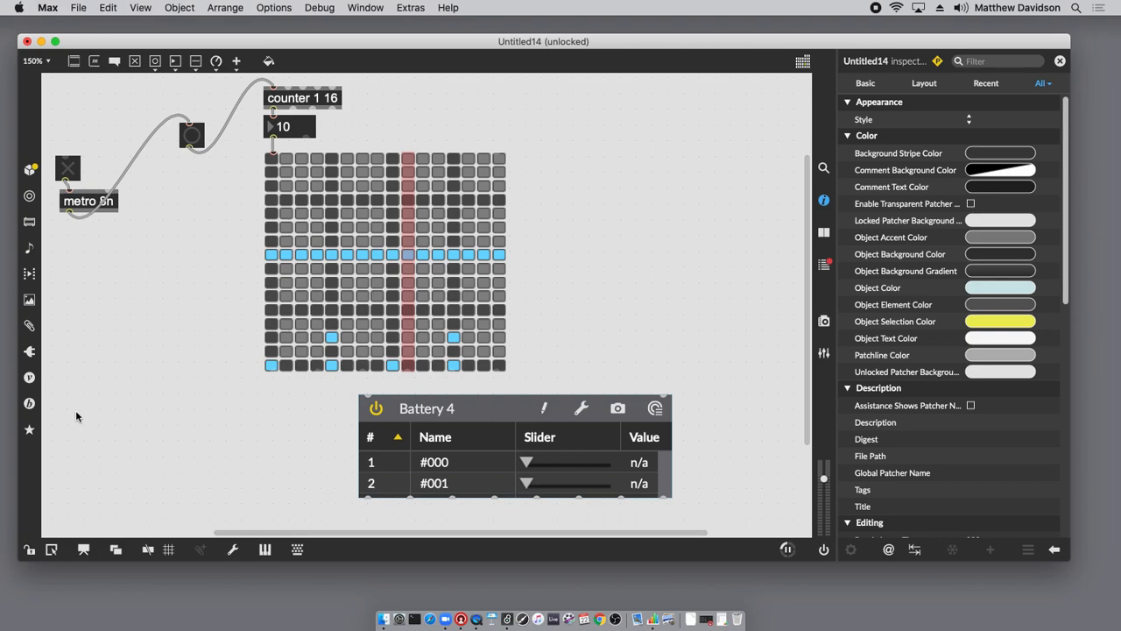
mouse_move(80, 432)
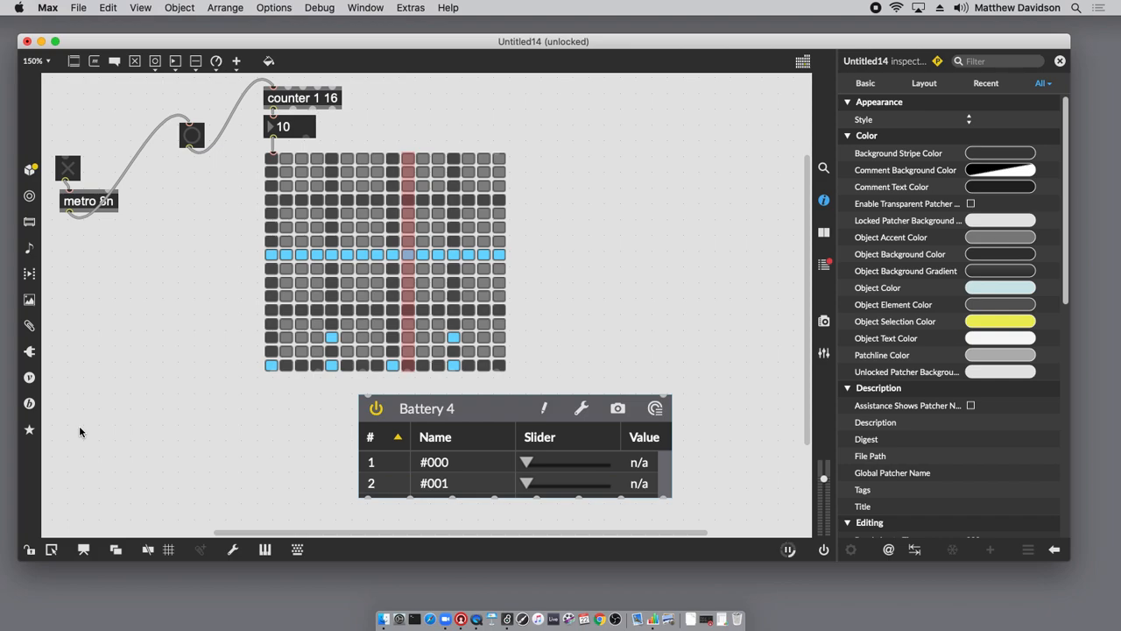
mouse_move(248, 375)
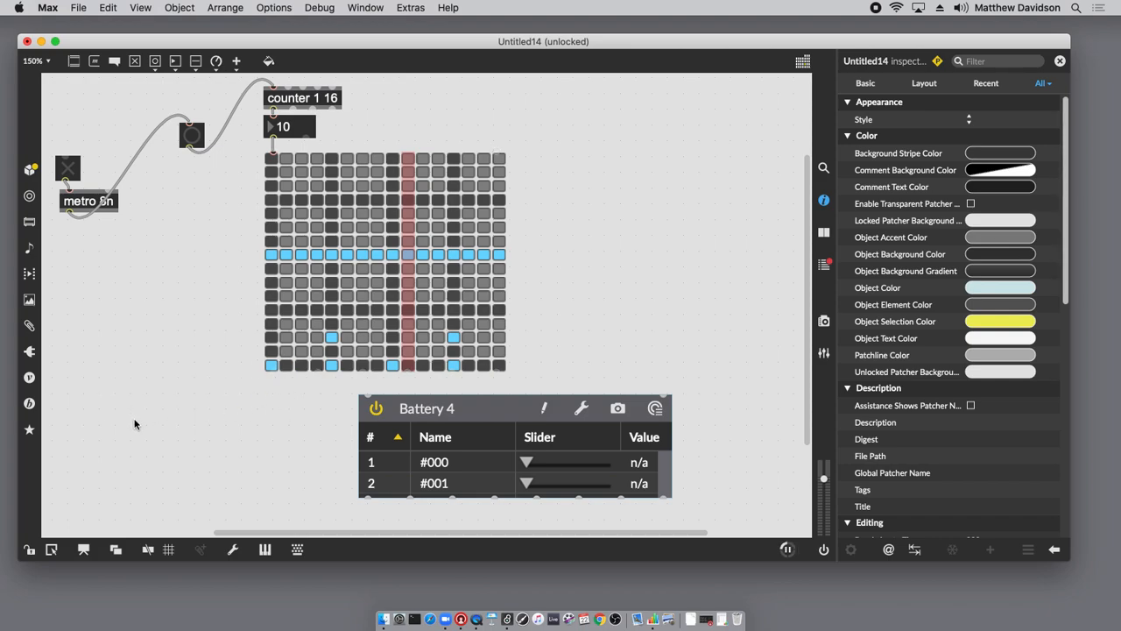
click(133, 436)
text(+)
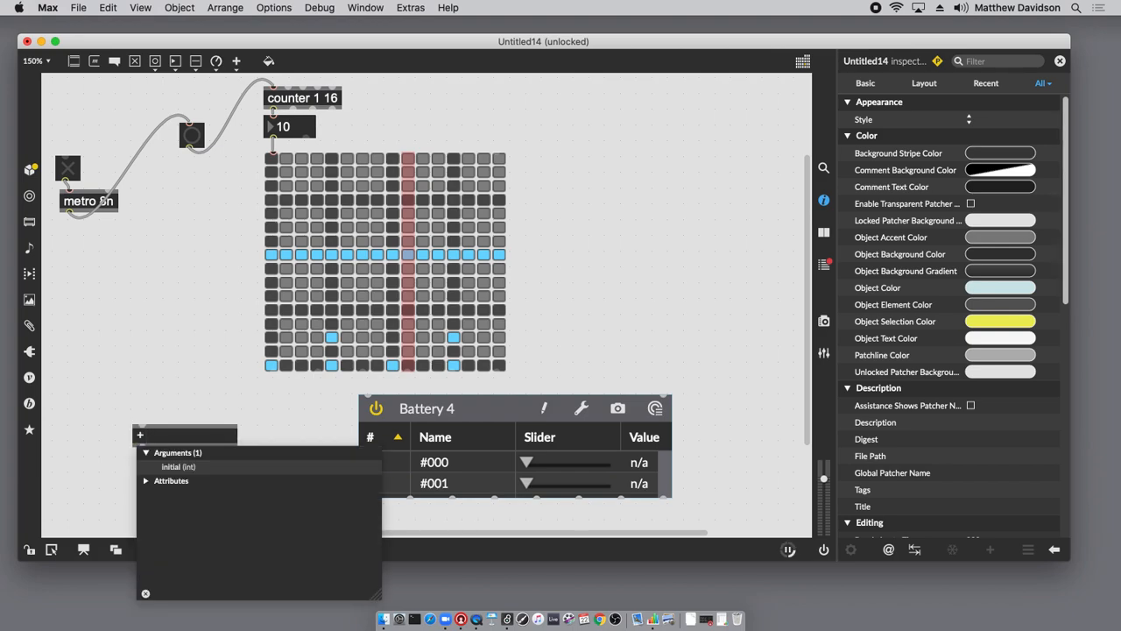
Enter 36 as the + object's argument below the grid
text(36)
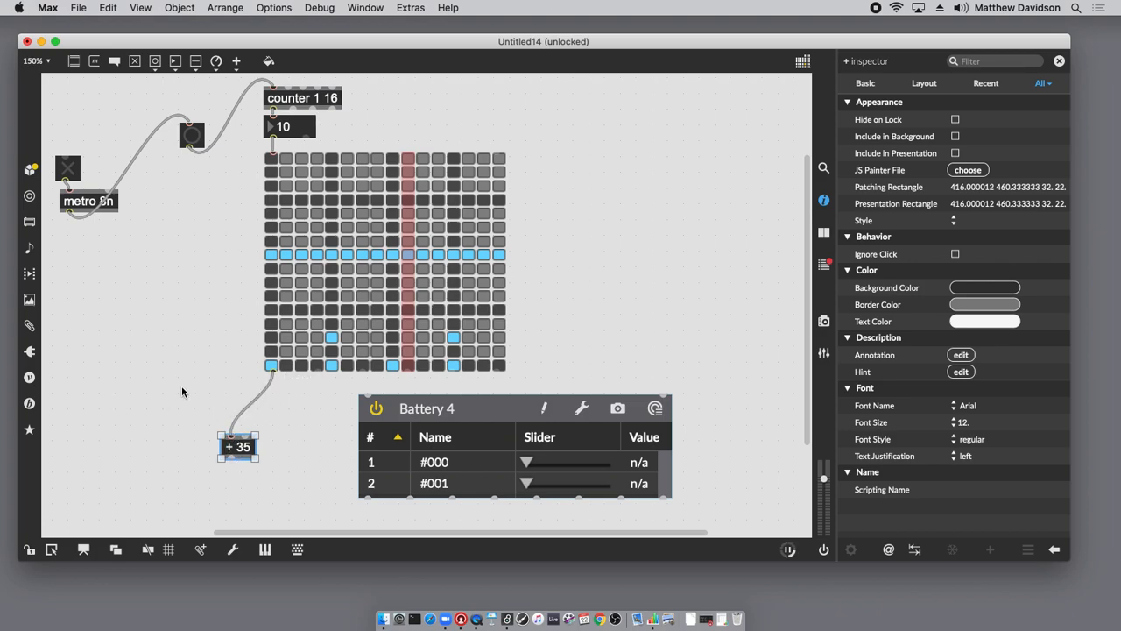
mouse_move(107, 392)
text(iter)
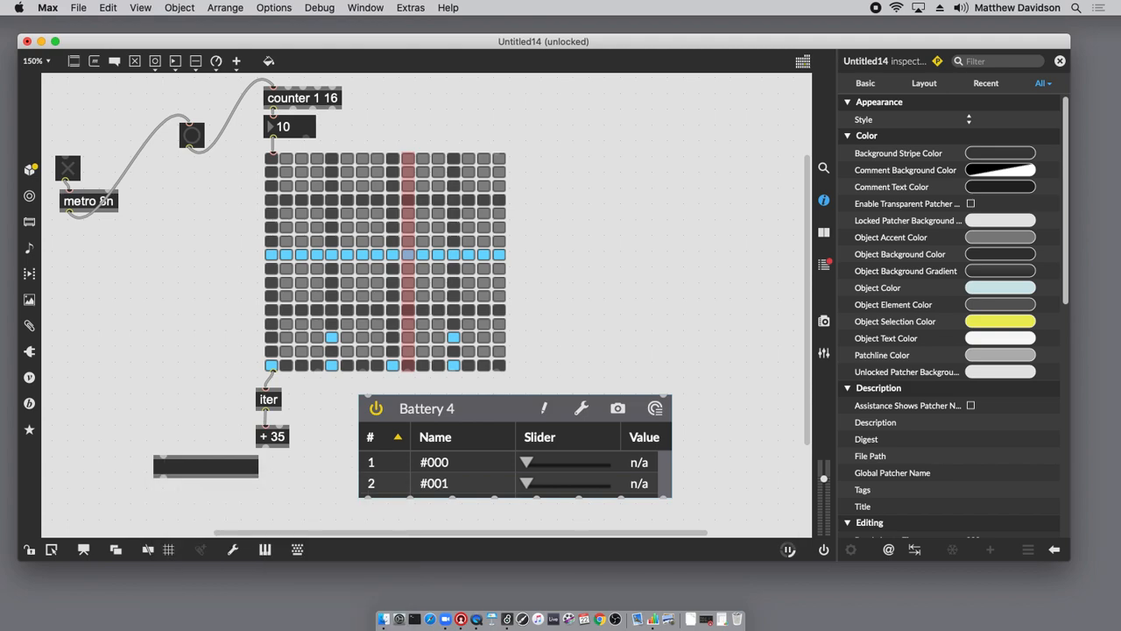
Create a makenote 64 120 object and move it up and to the left
text(m)
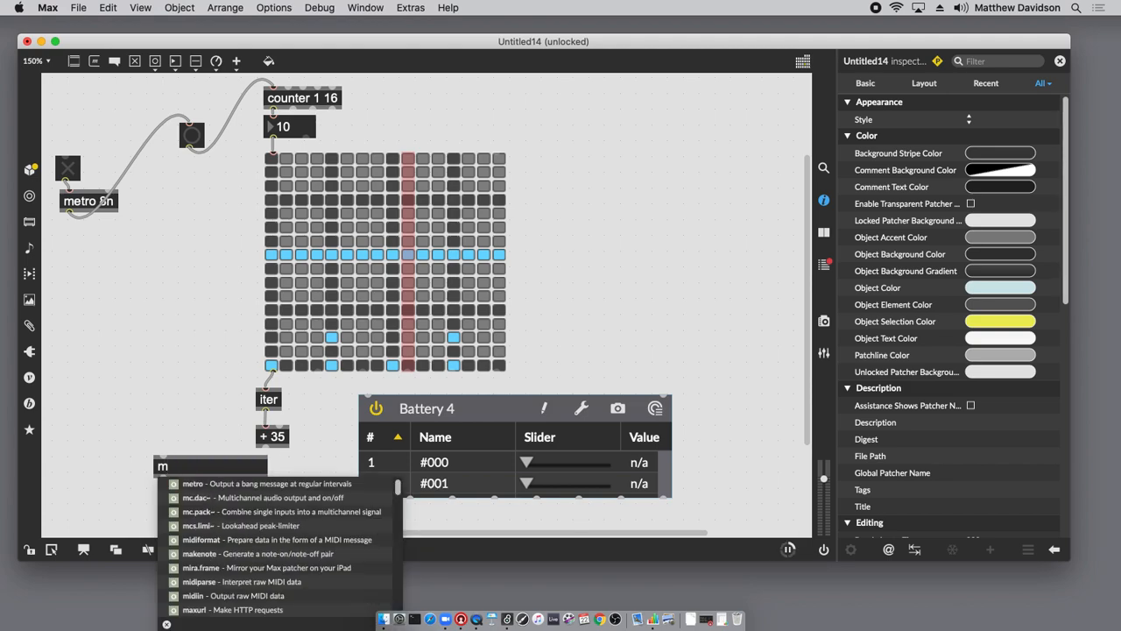
text(akenote 64)
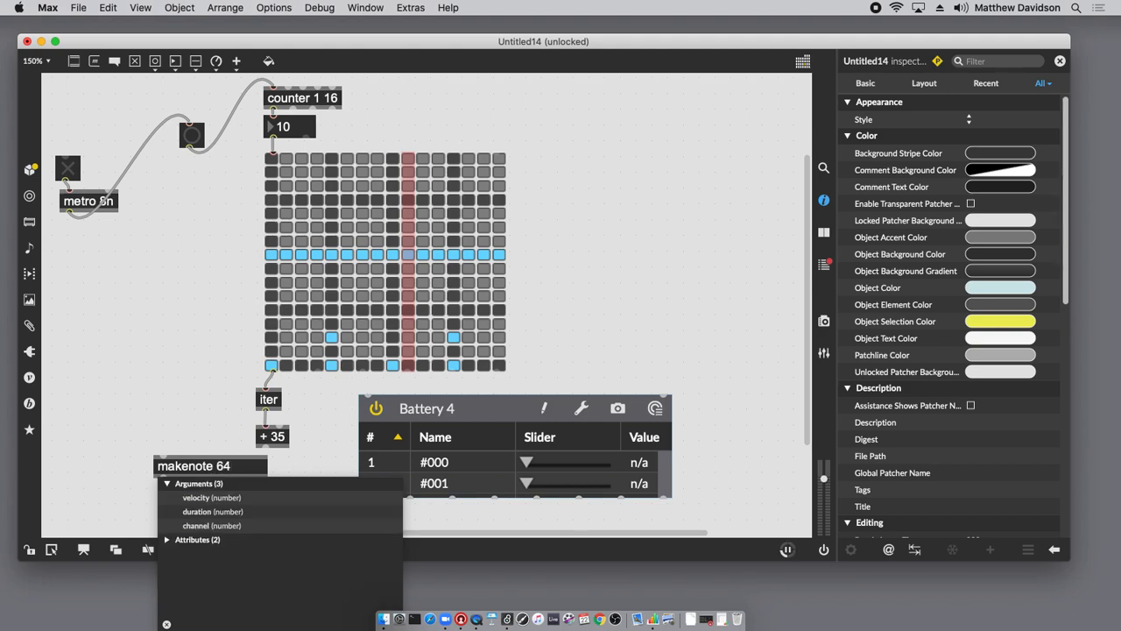
text(120)
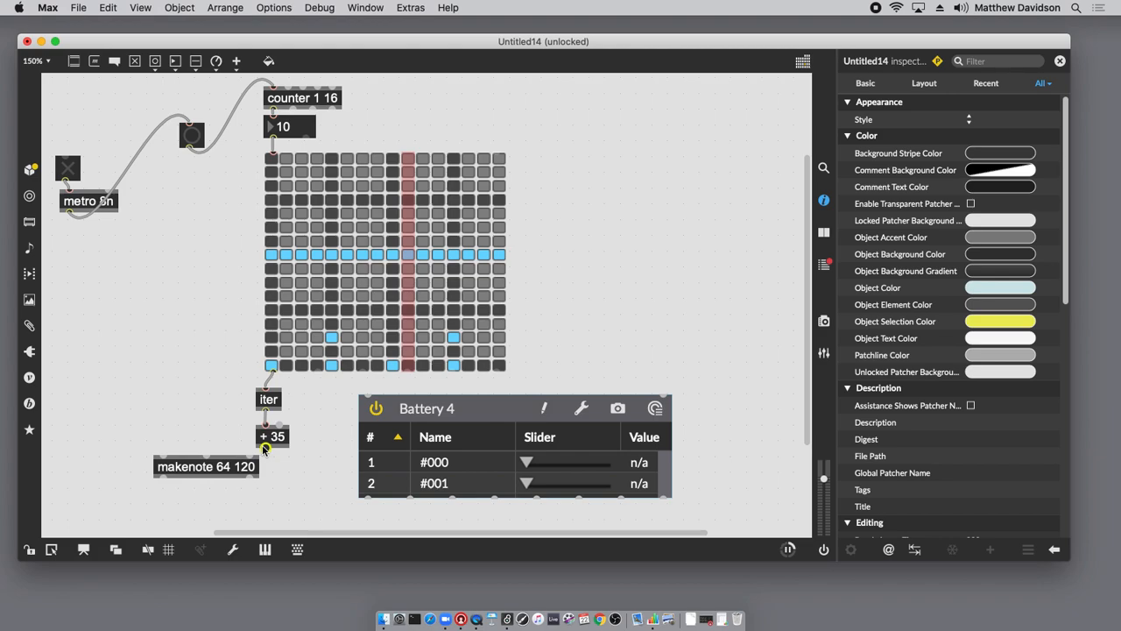
drag(206, 466, 125, 386)
text(midi)
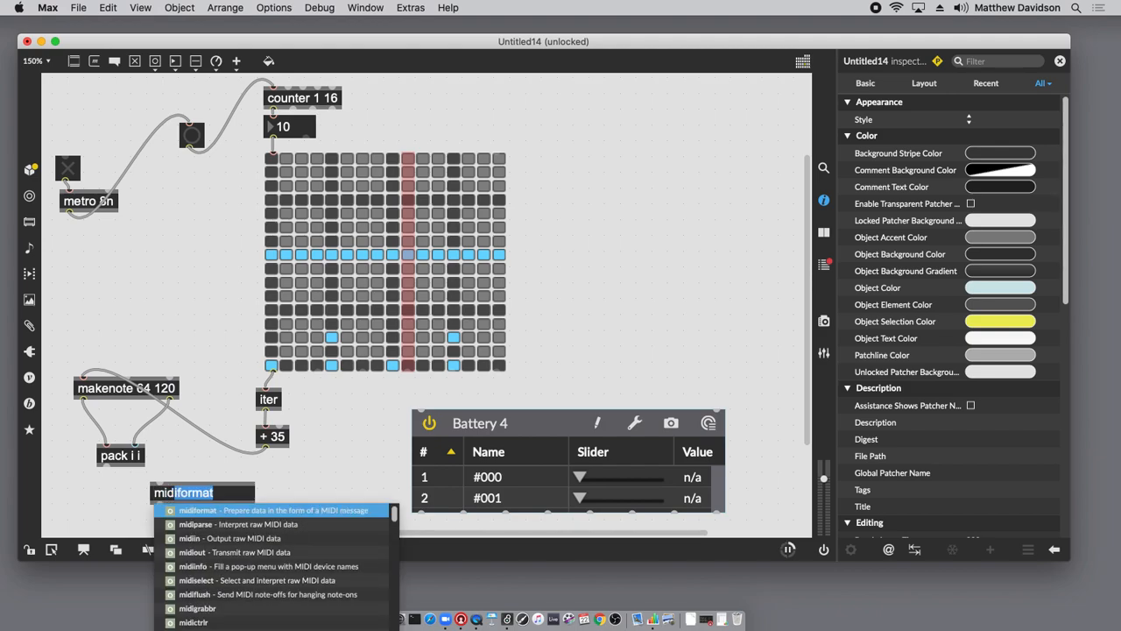
Create the midiformat object and place it directly under pack i i
click(198, 510)
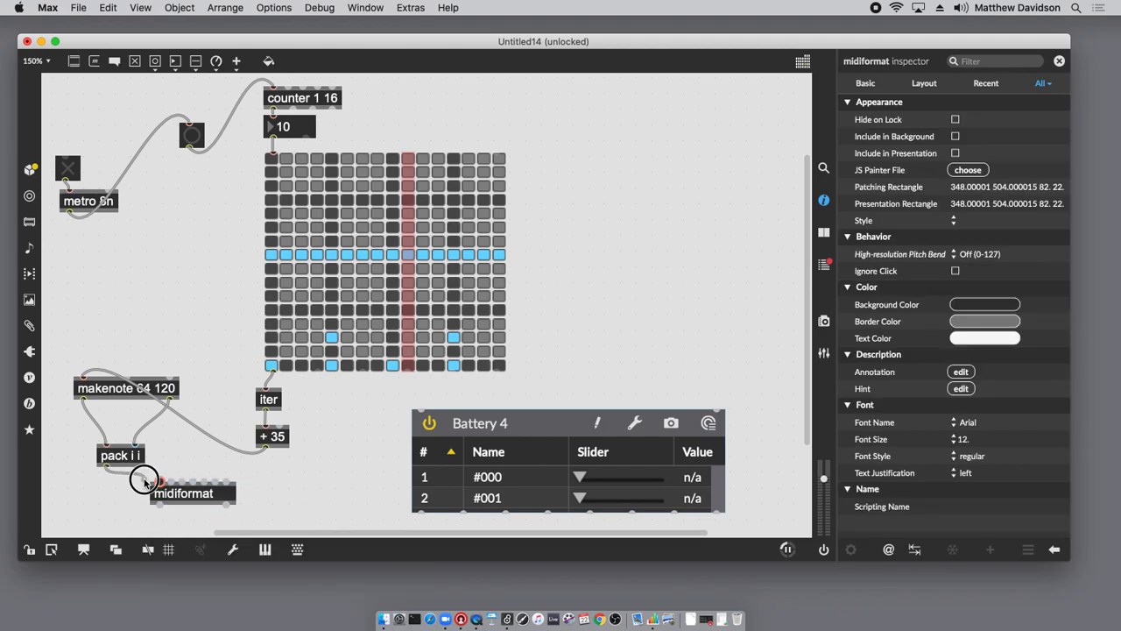
drag(184, 493, 136, 491)
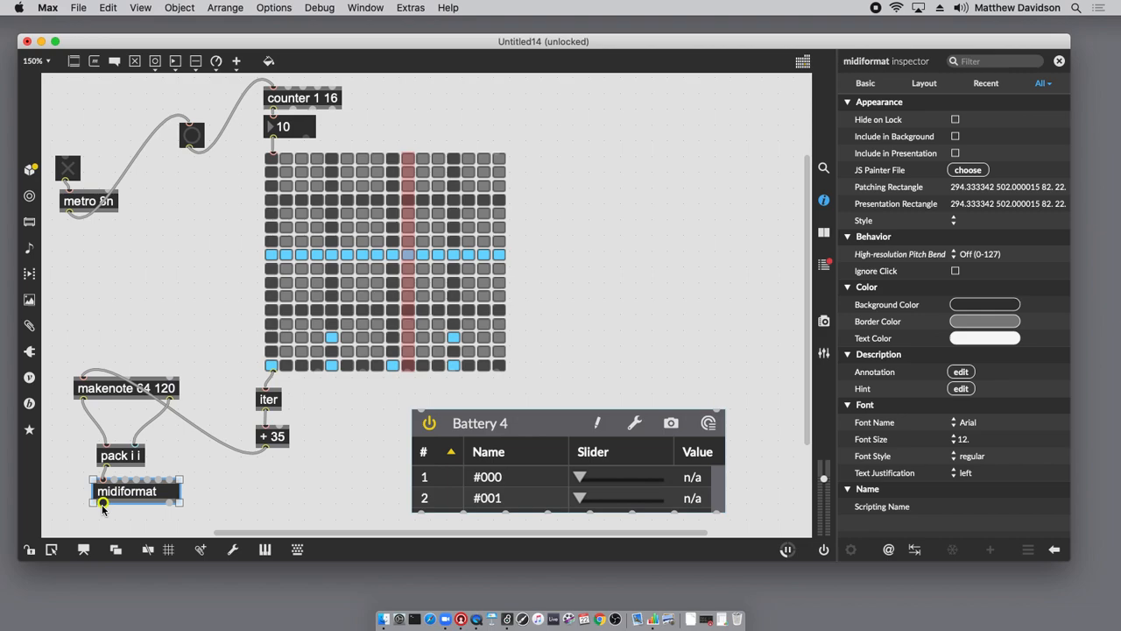
mouse_move(103, 506)
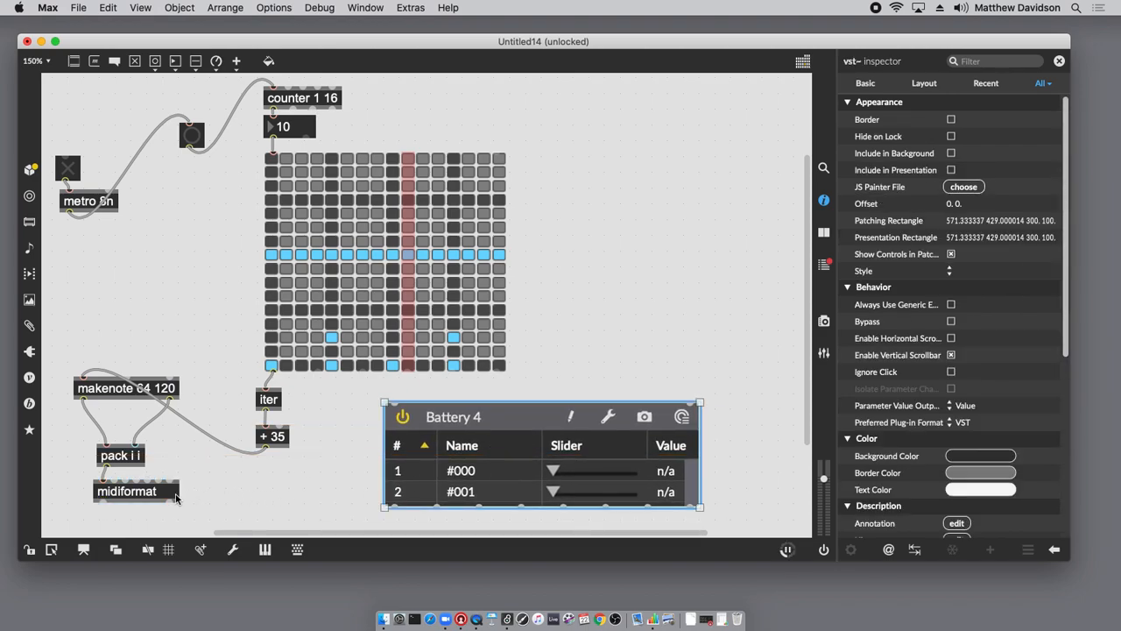
mouse_move(170, 500)
text(dac~)
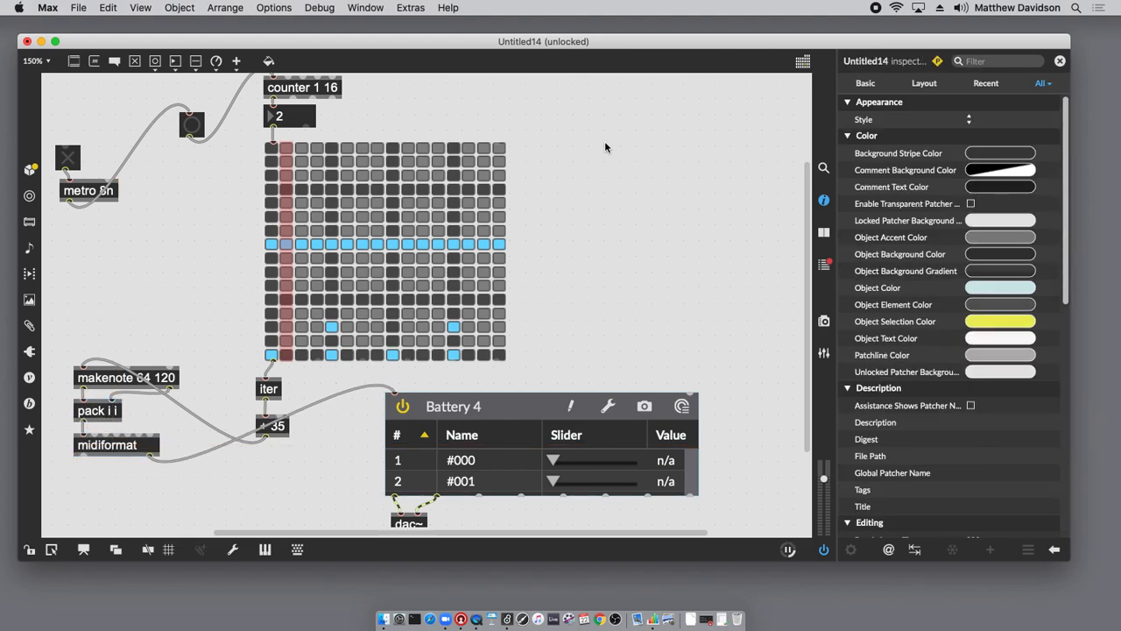
mouse_move(597, 157)
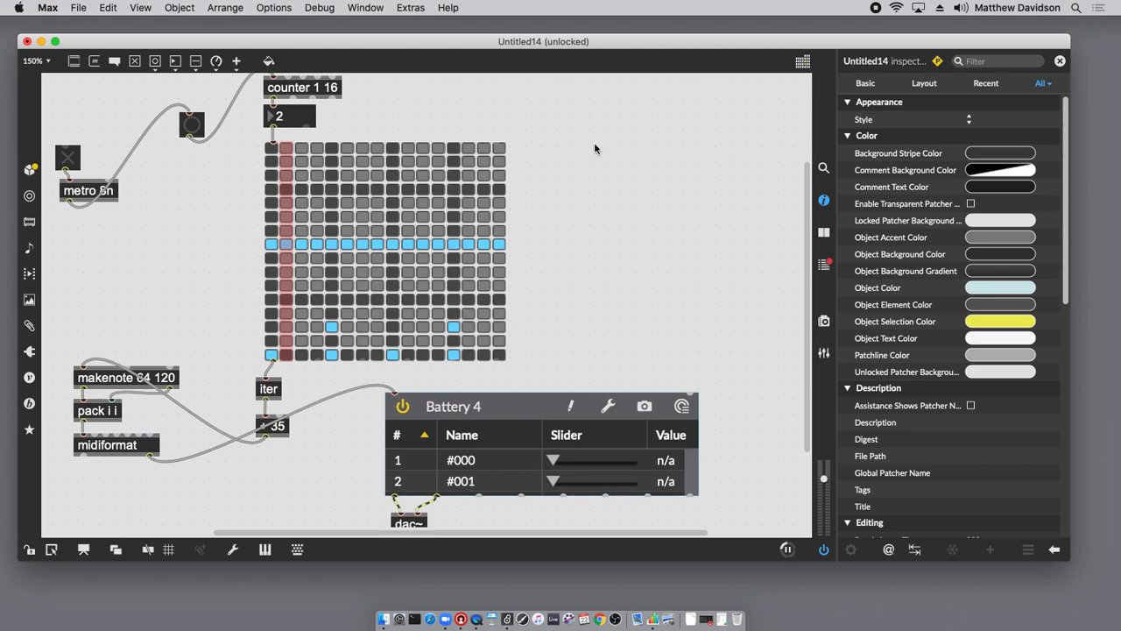
mouse_move(580, 169)
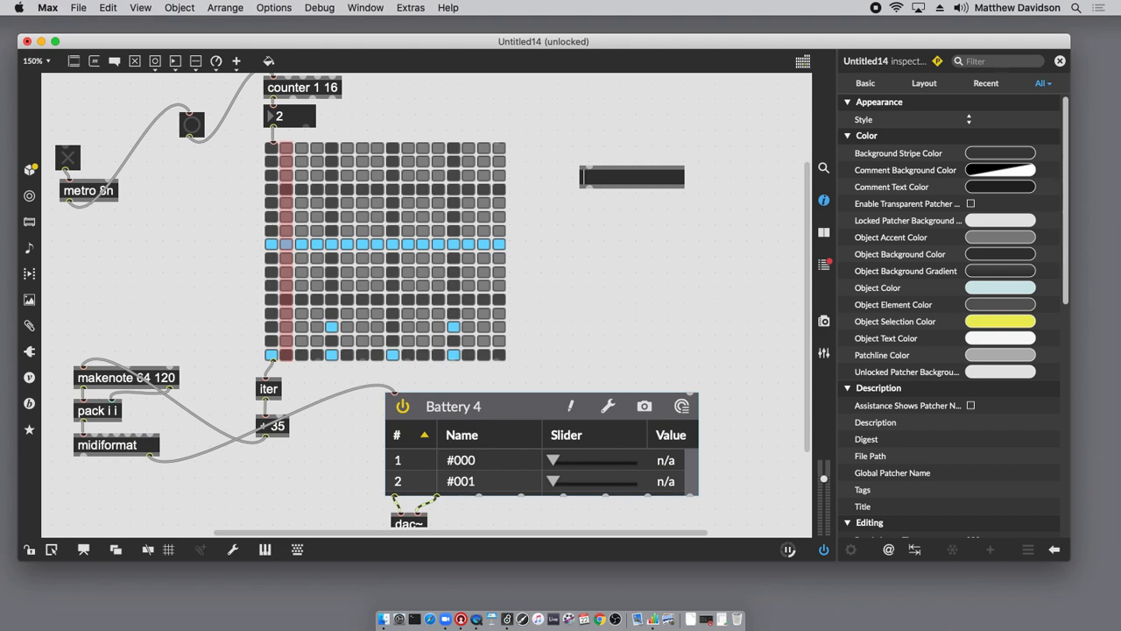
Create a phasor~ 8n object and begin a live.scope~ object
text(phasor~)
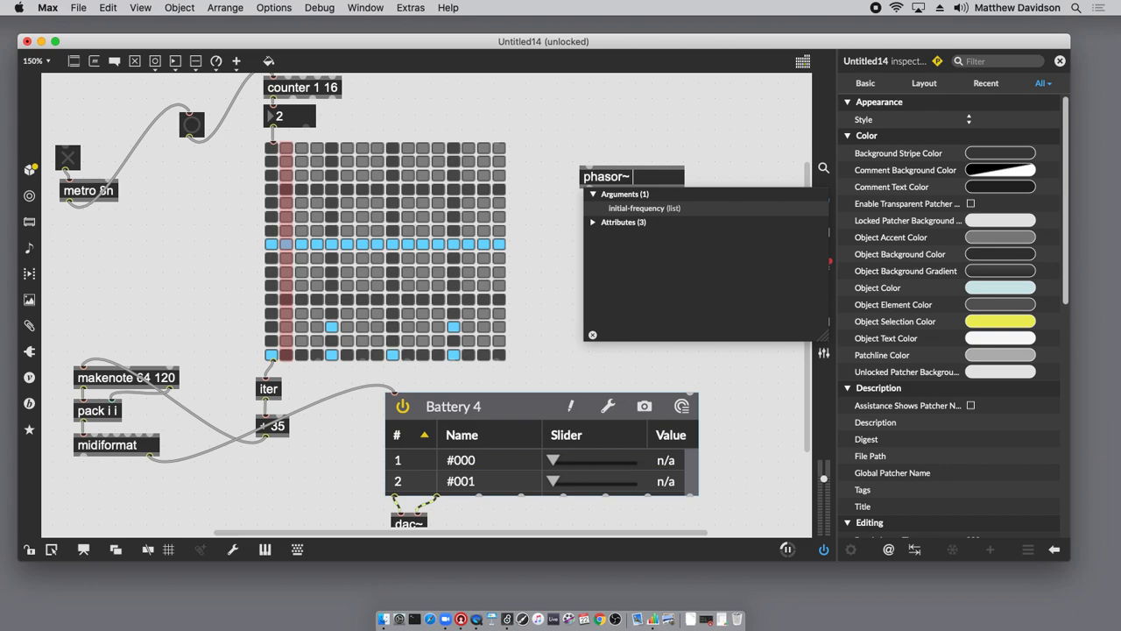
text(8n @lock 1)
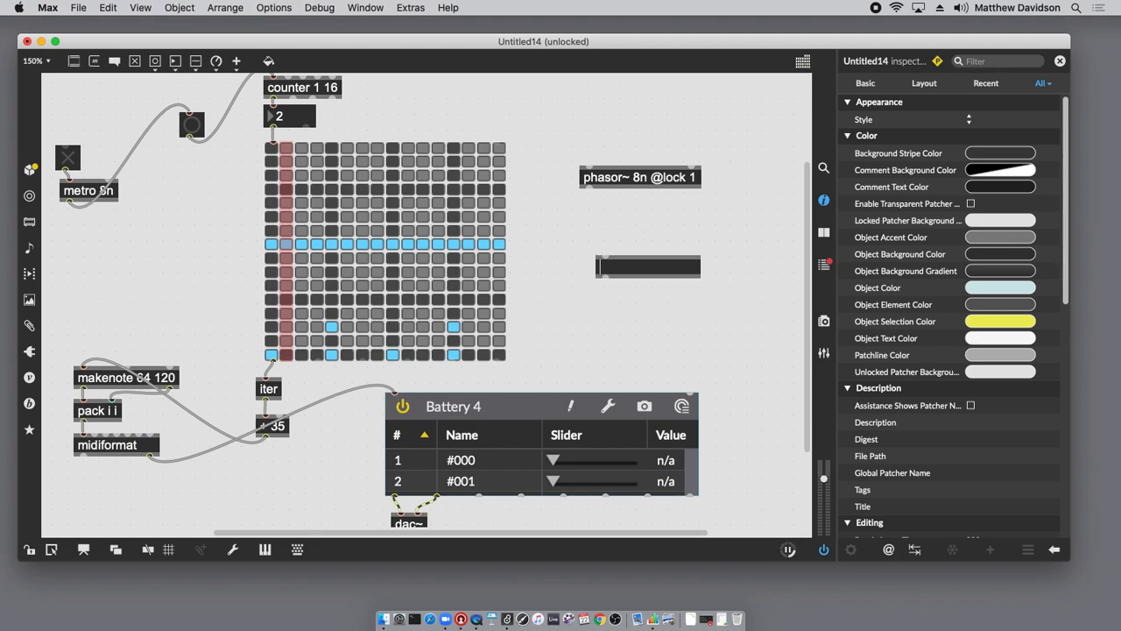
text(live.)
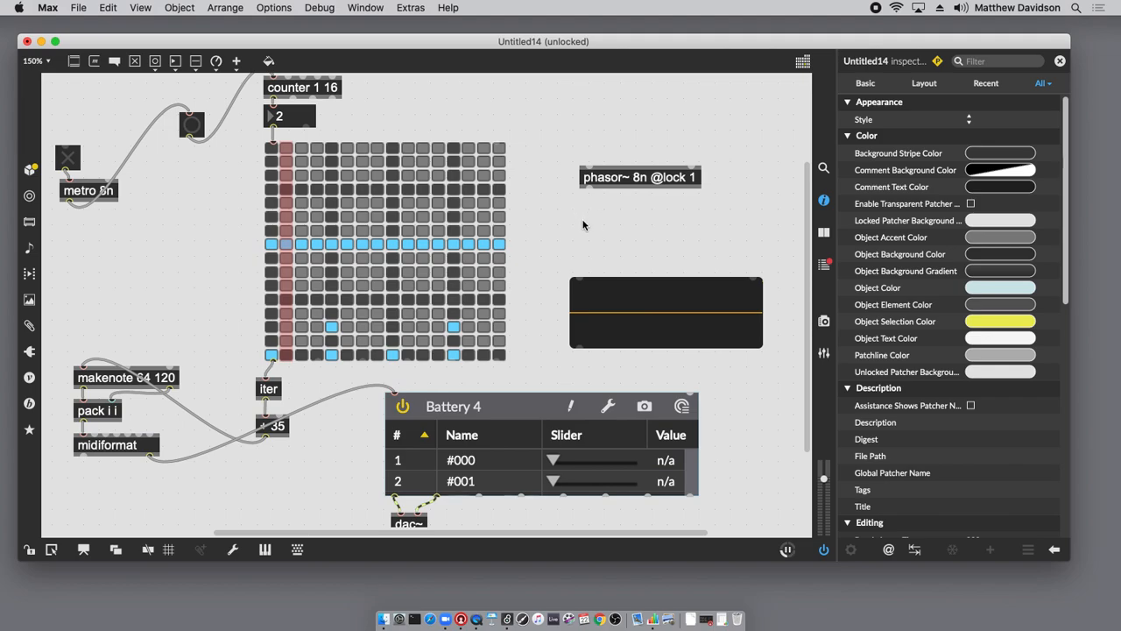
Create <~ 0.5 feeding the scope, and add a threshold number box
text(<~)
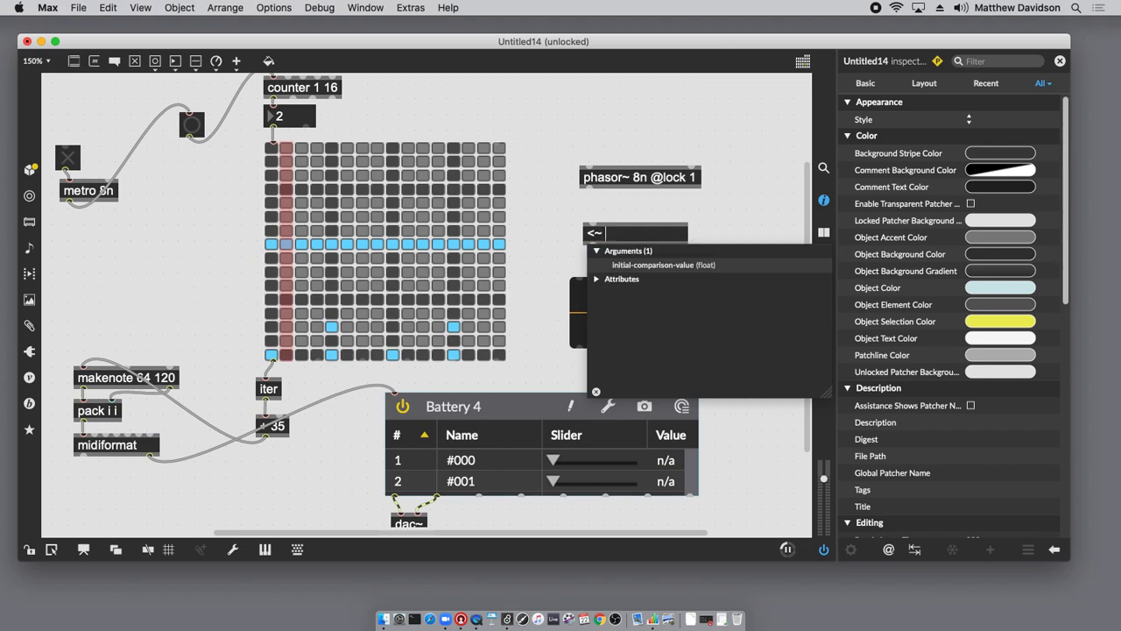
text(.5)
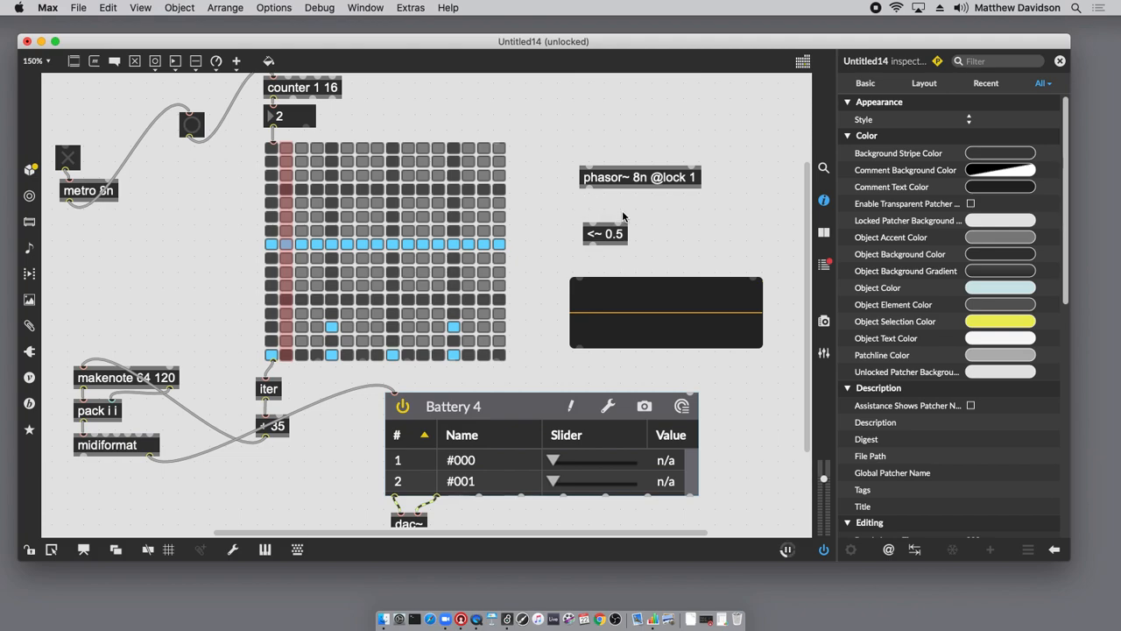
mouse_move(614, 218)
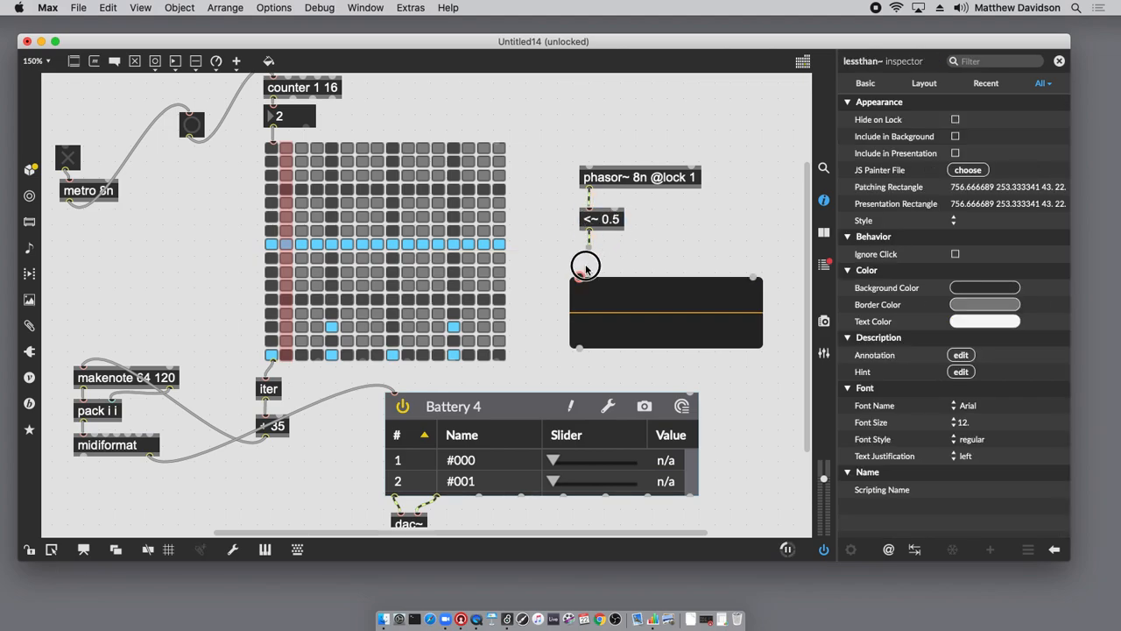
click(585, 266)
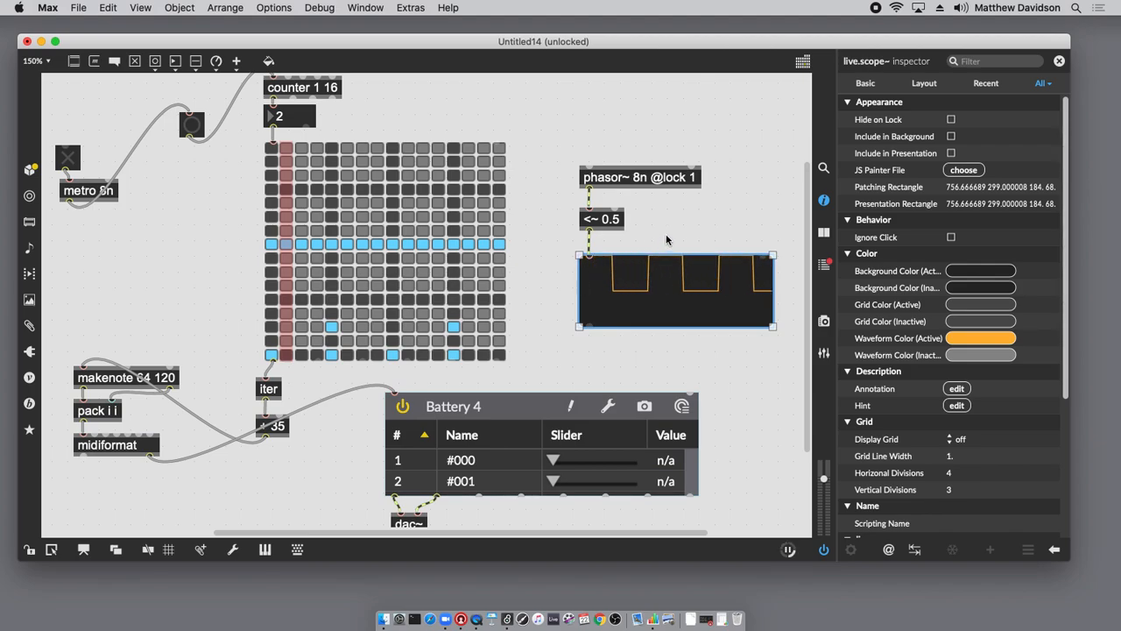
click(765, 175)
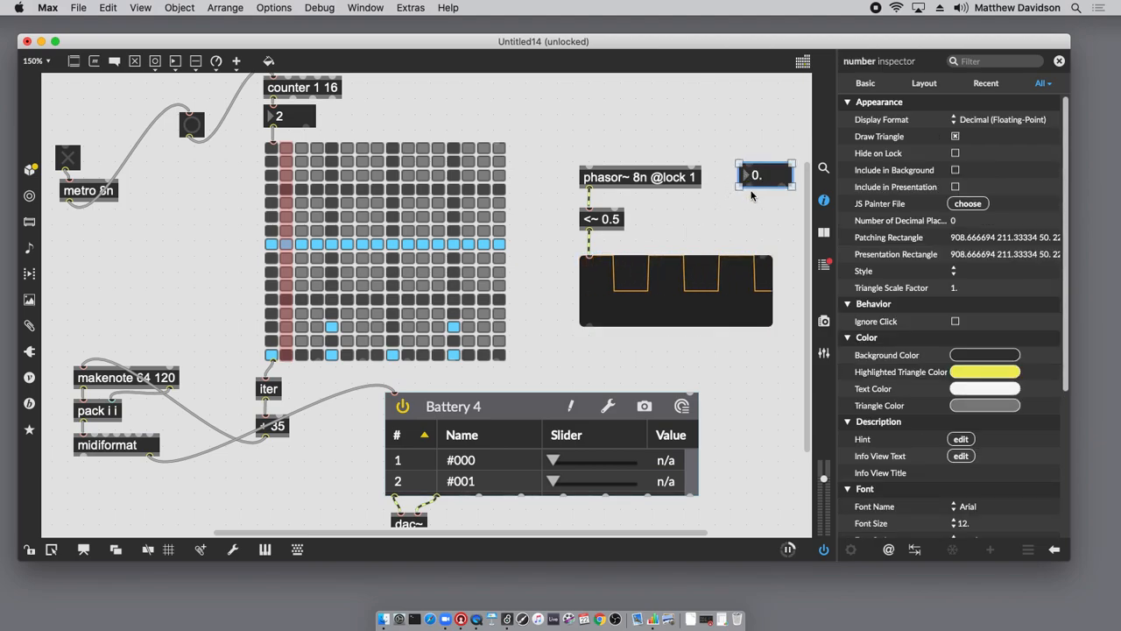
click(602, 218)
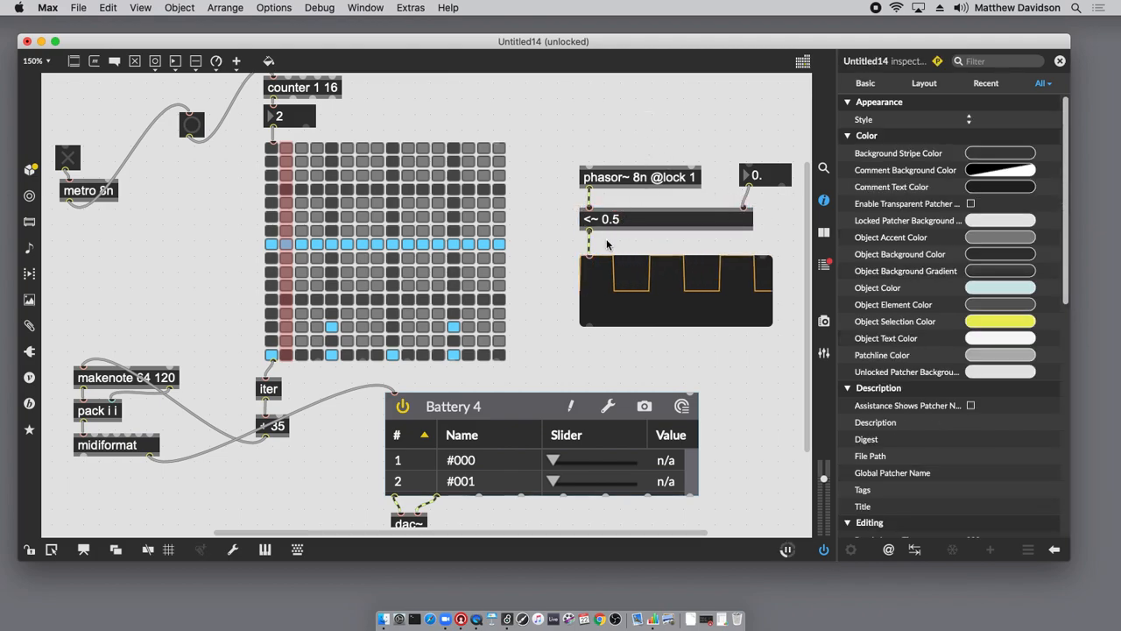
mouse_move(266, 169)
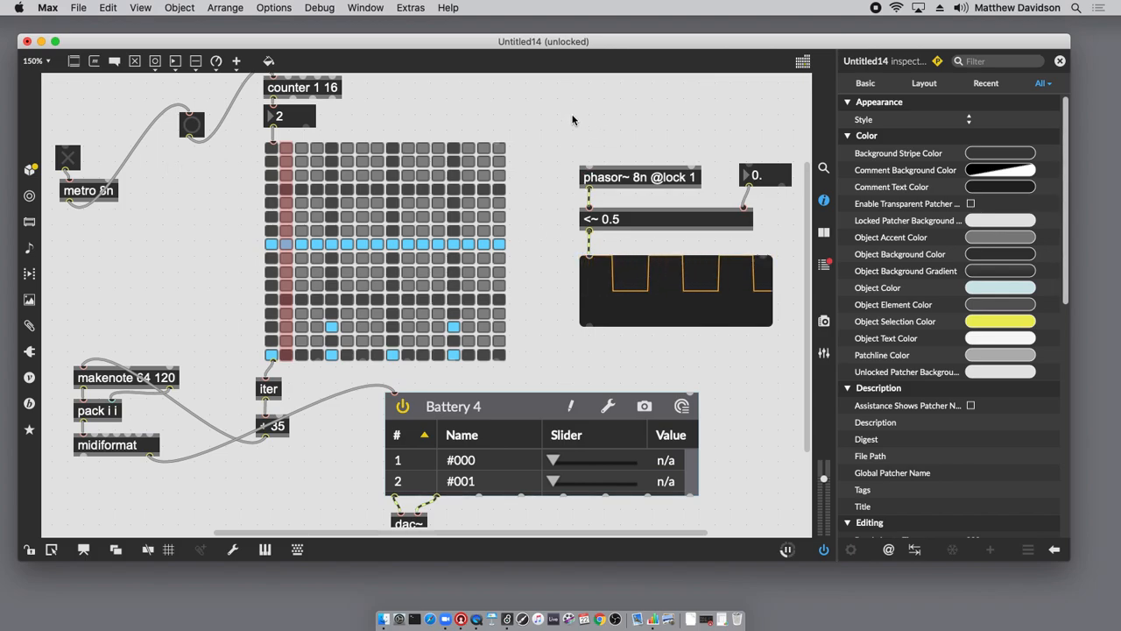
Create an edge~ object above phasor~
text(edge~)
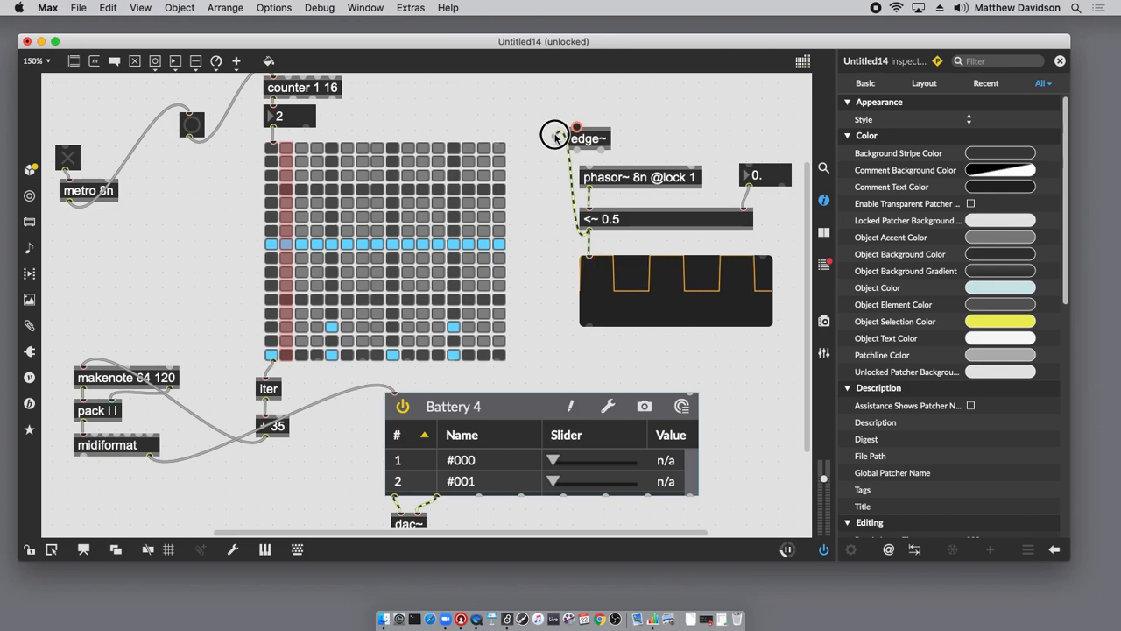
mouse_move(559, 133)
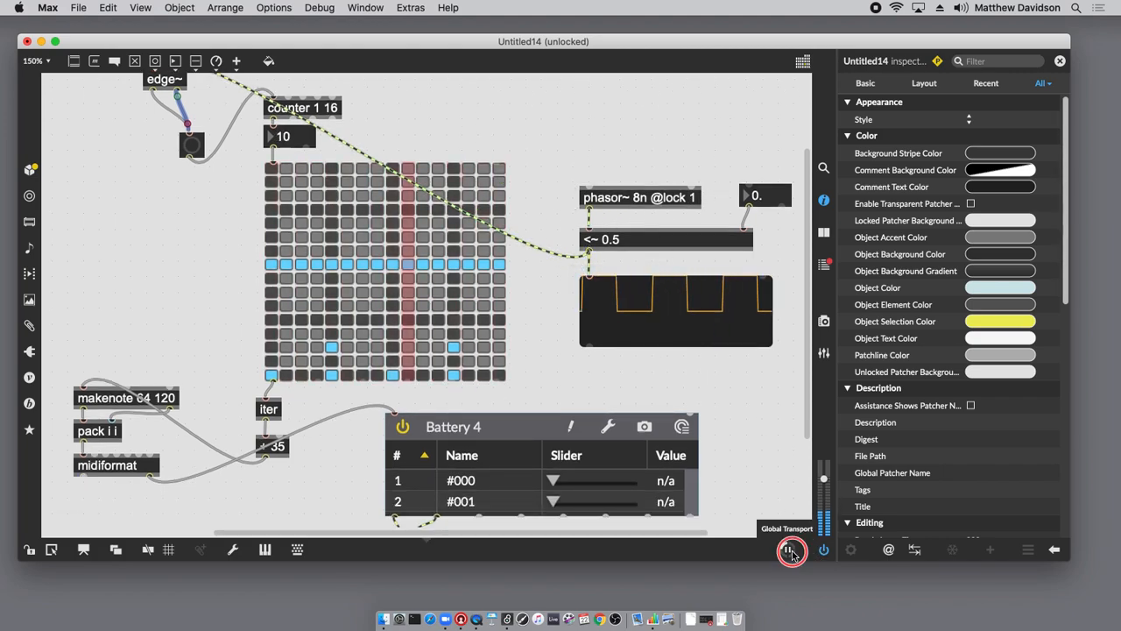
Stop the transport clock, unlock the patcher, and move edge~ right above the bang
click(791, 549)
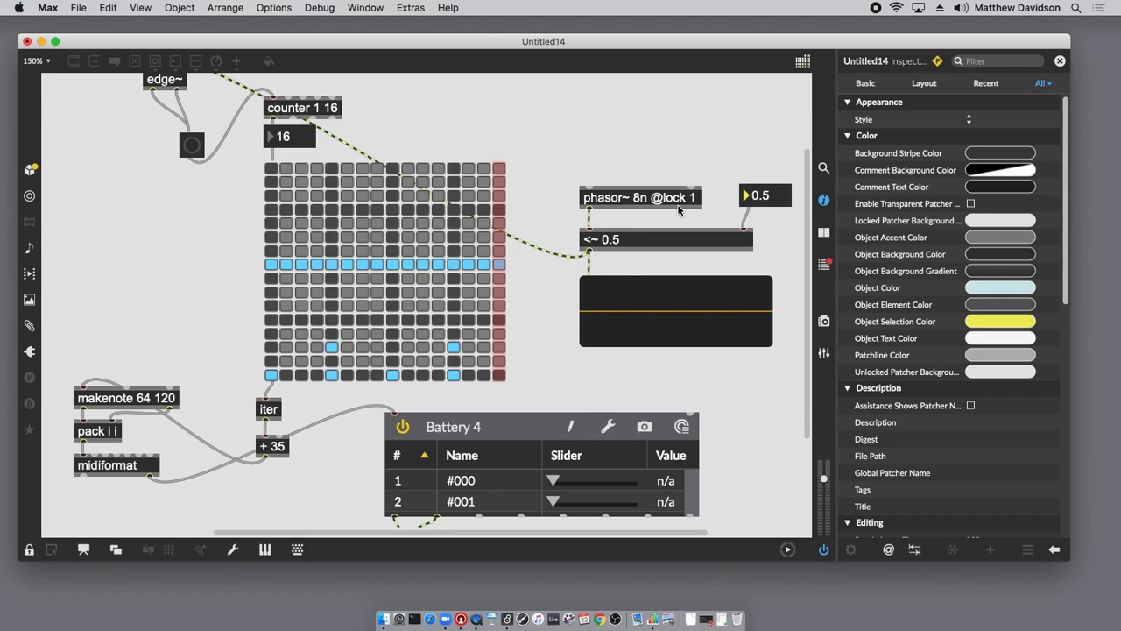
mouse_move(757, 382)
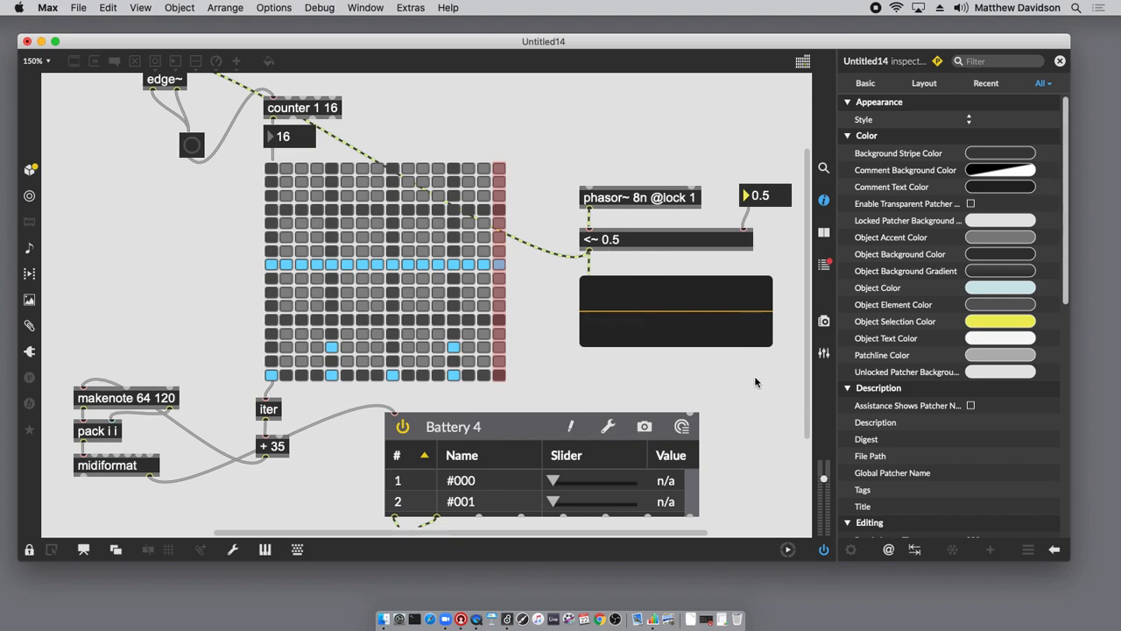
mouse_move(768, 496)
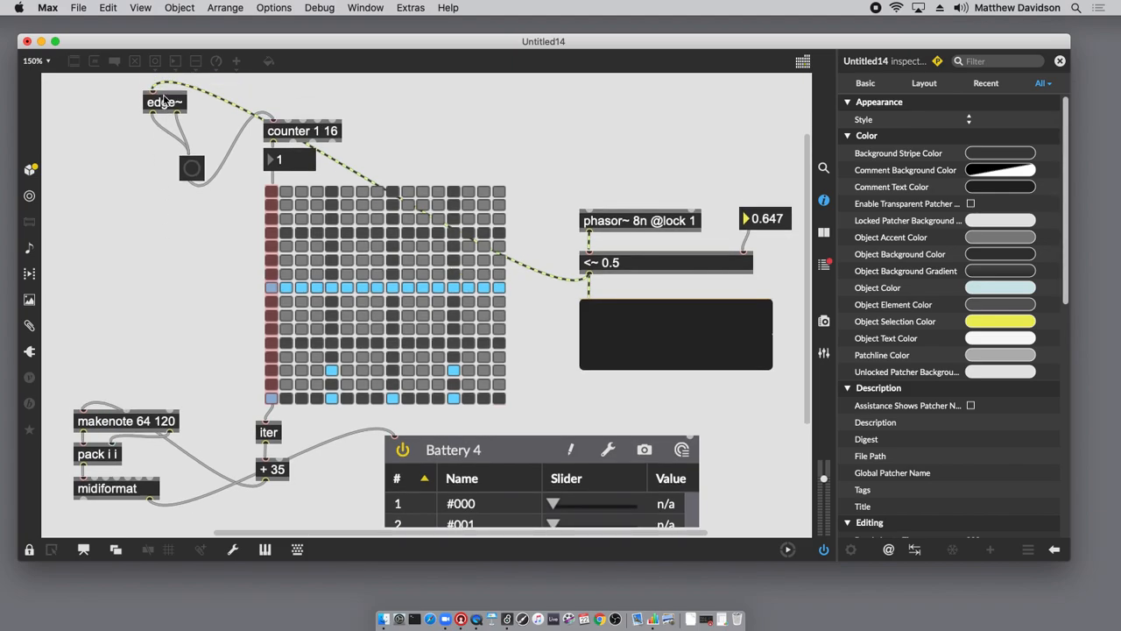
click(29, 550)
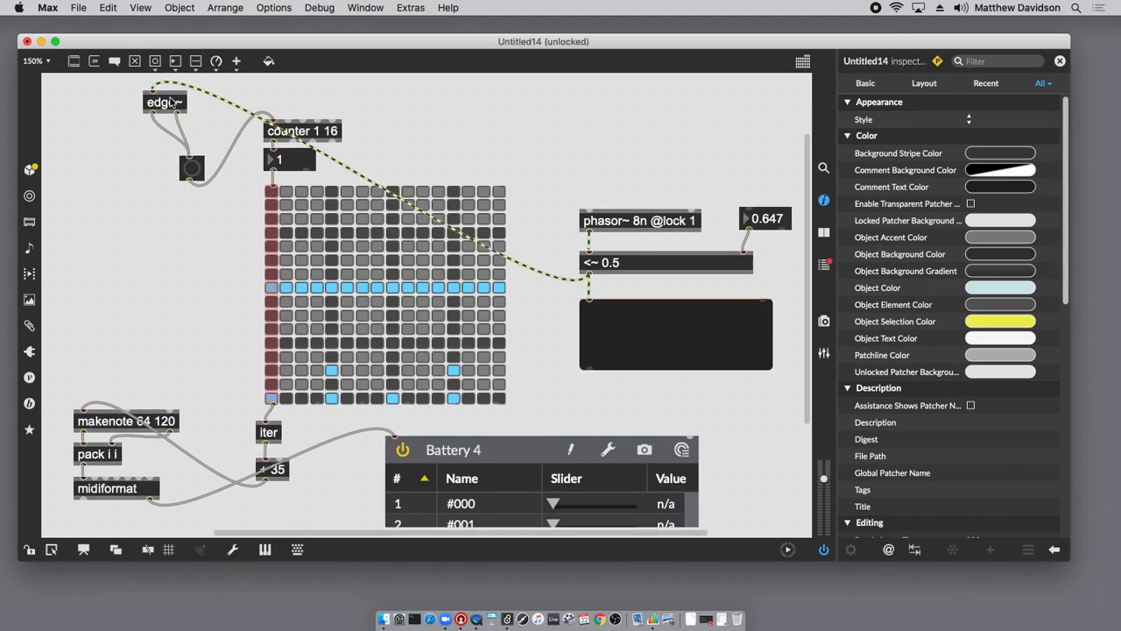
drag(164, 103, 201, 113)
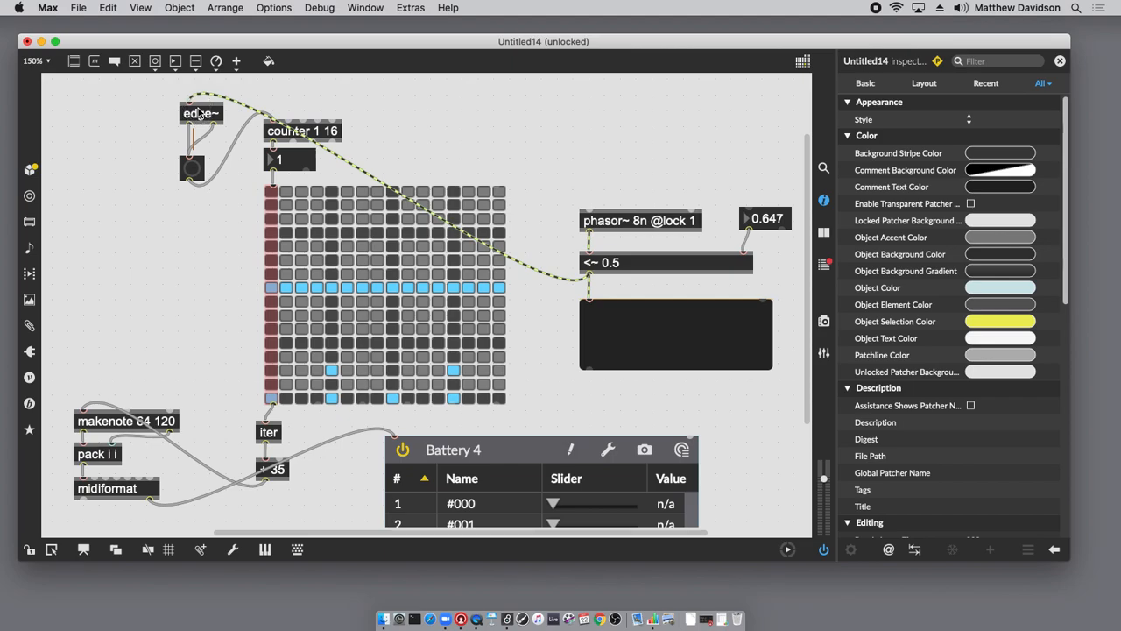
mouse_move(644, 445)
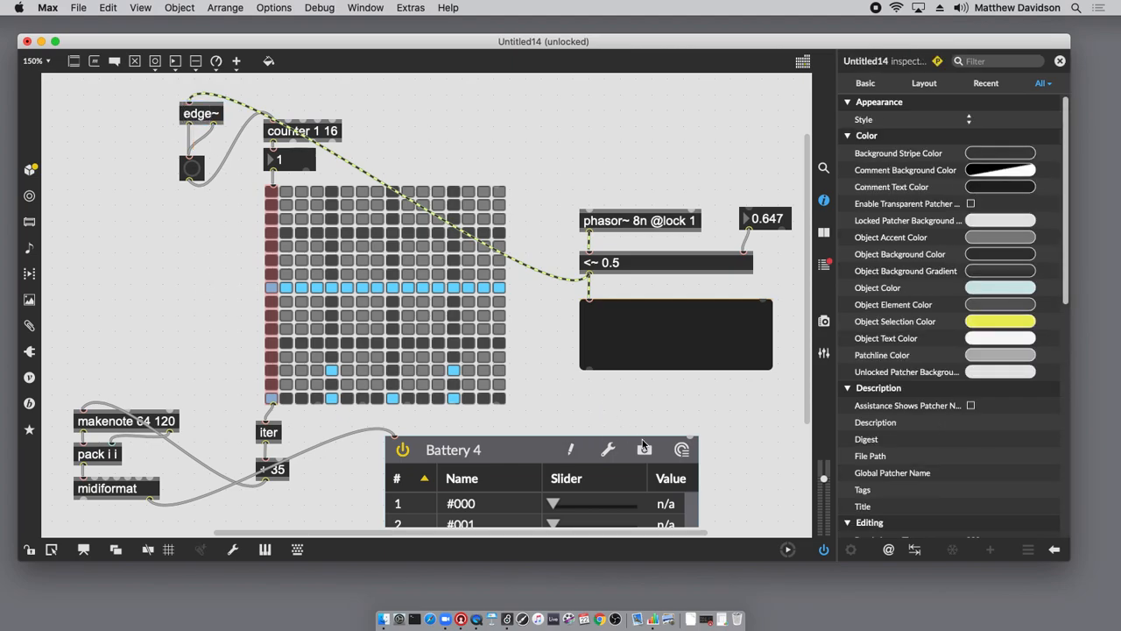